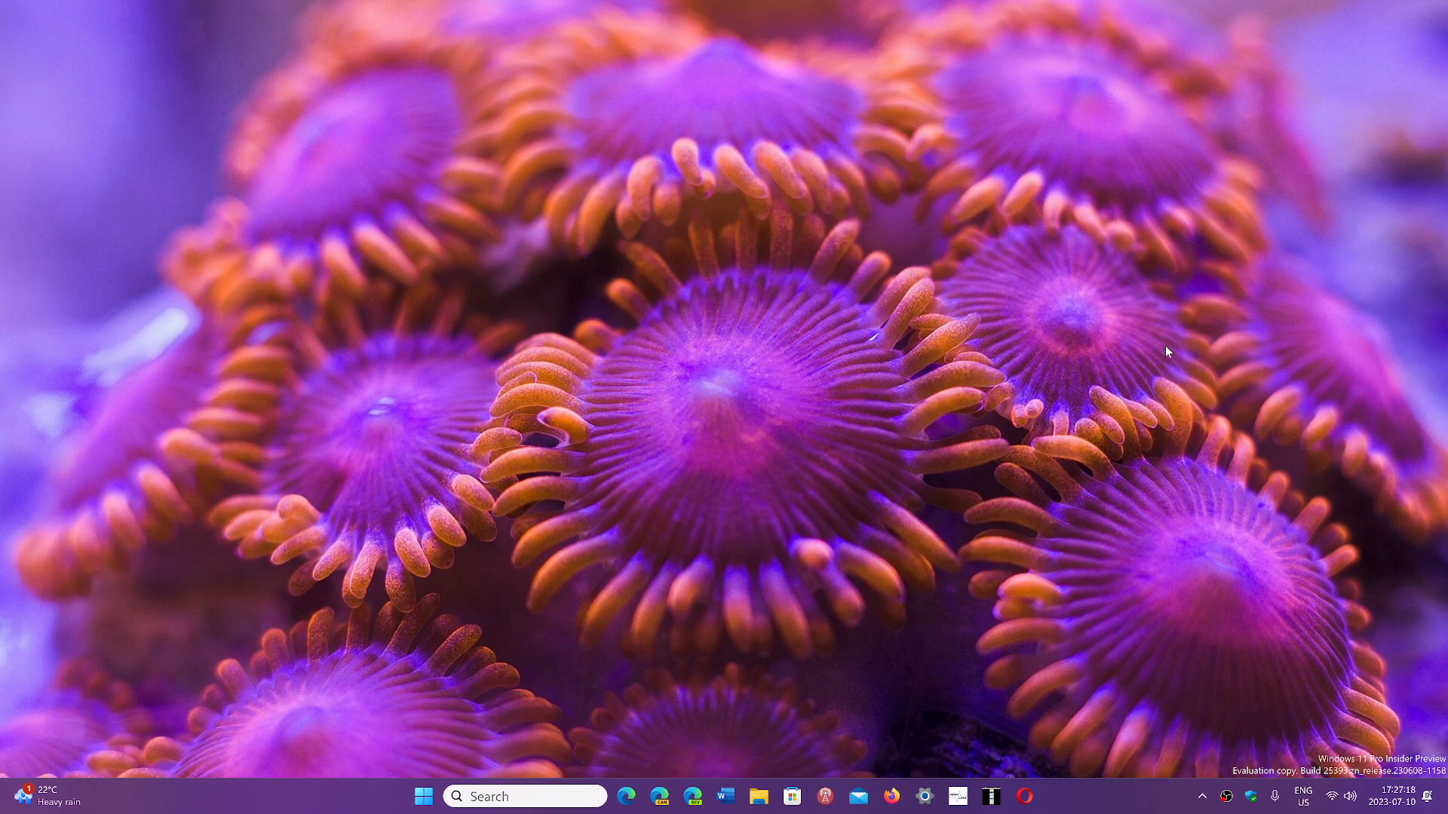
mouse_move(713, 615)
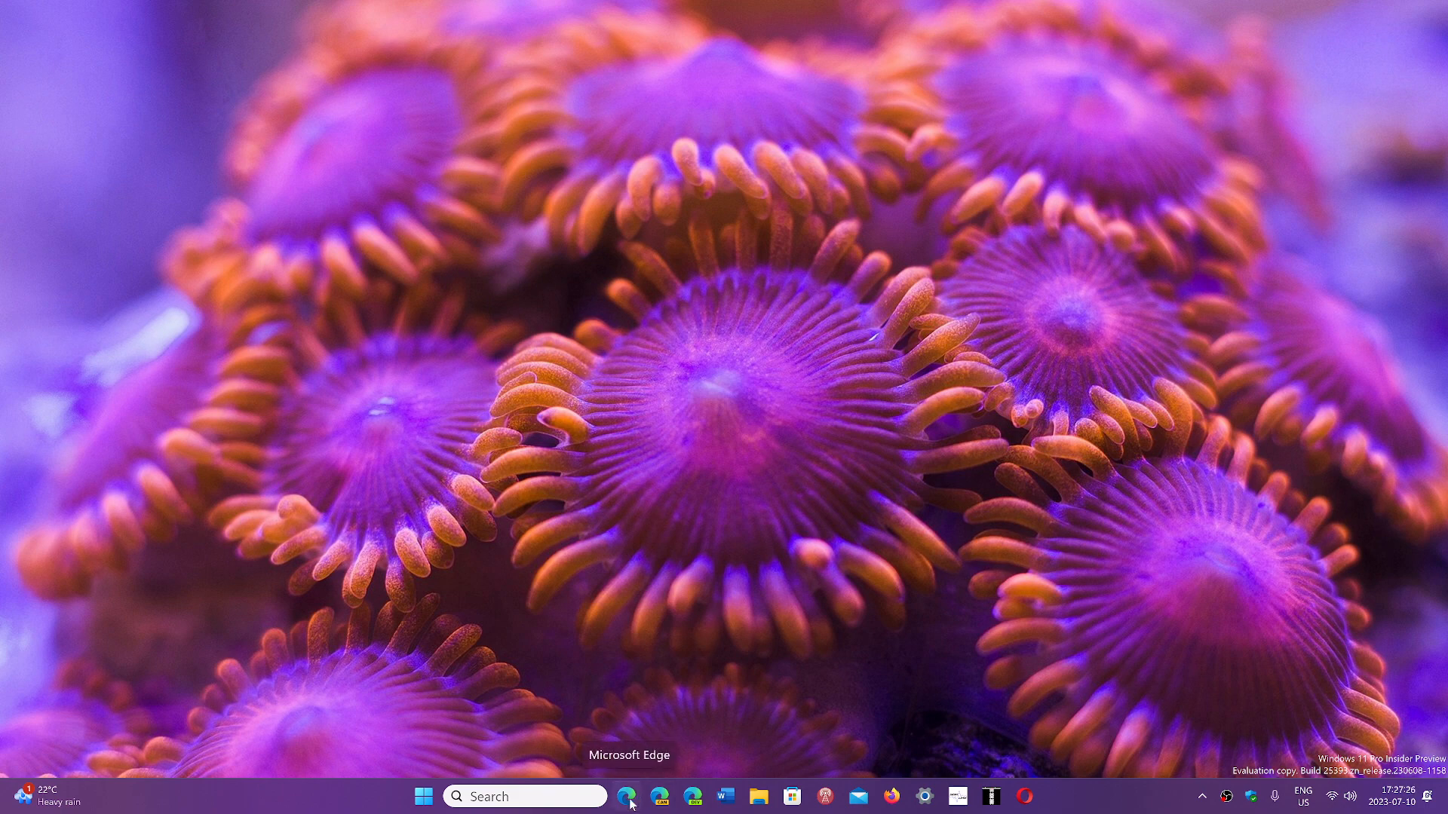
Step: Launch Microsoft Edge from the taskbar, landing on the Google home page
left_click(627, 796)
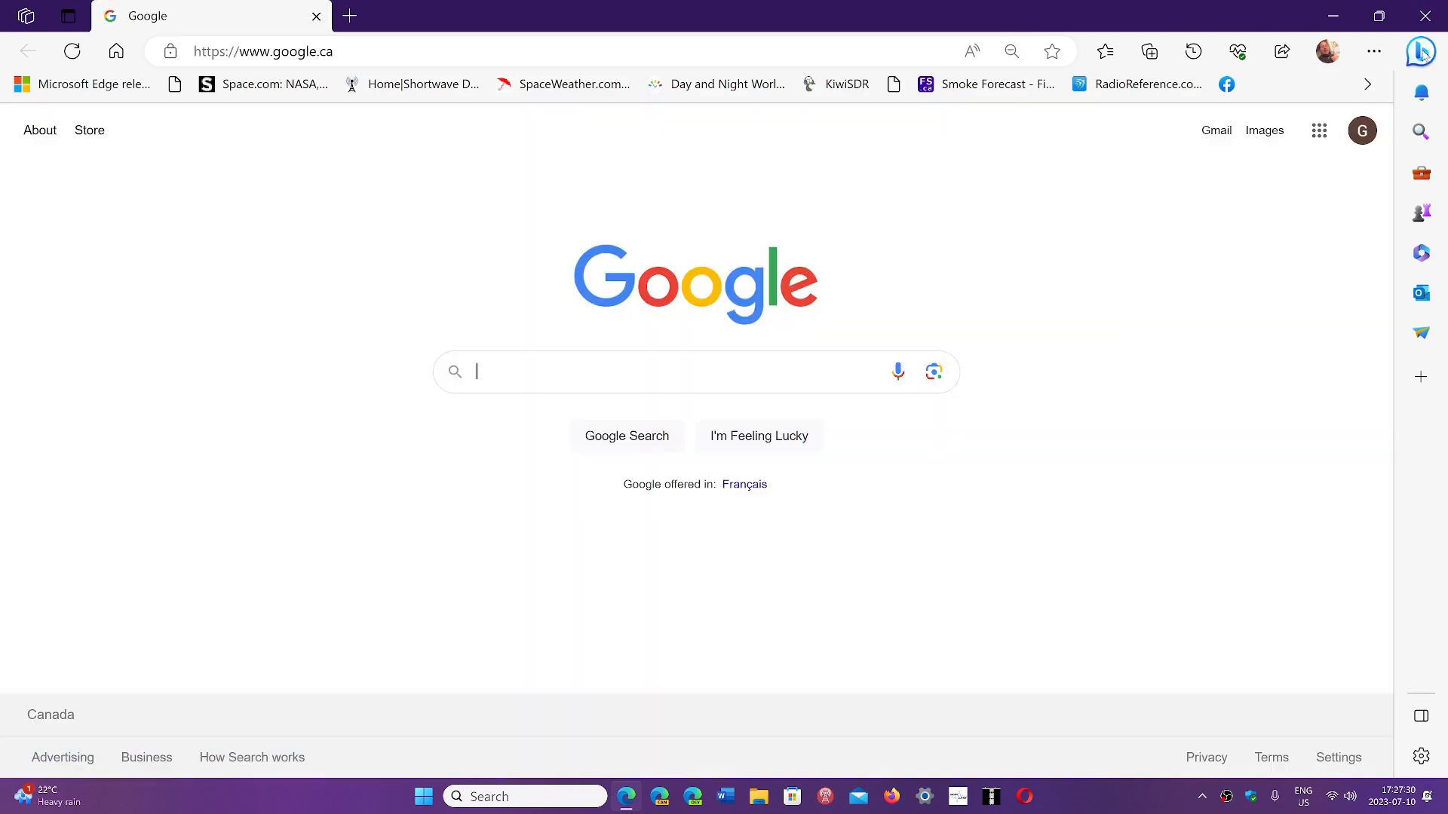
Step: Show the Bing sidebar and browse its Compose and Insights panes, returning to the Compose form
left_click(1420, 52)
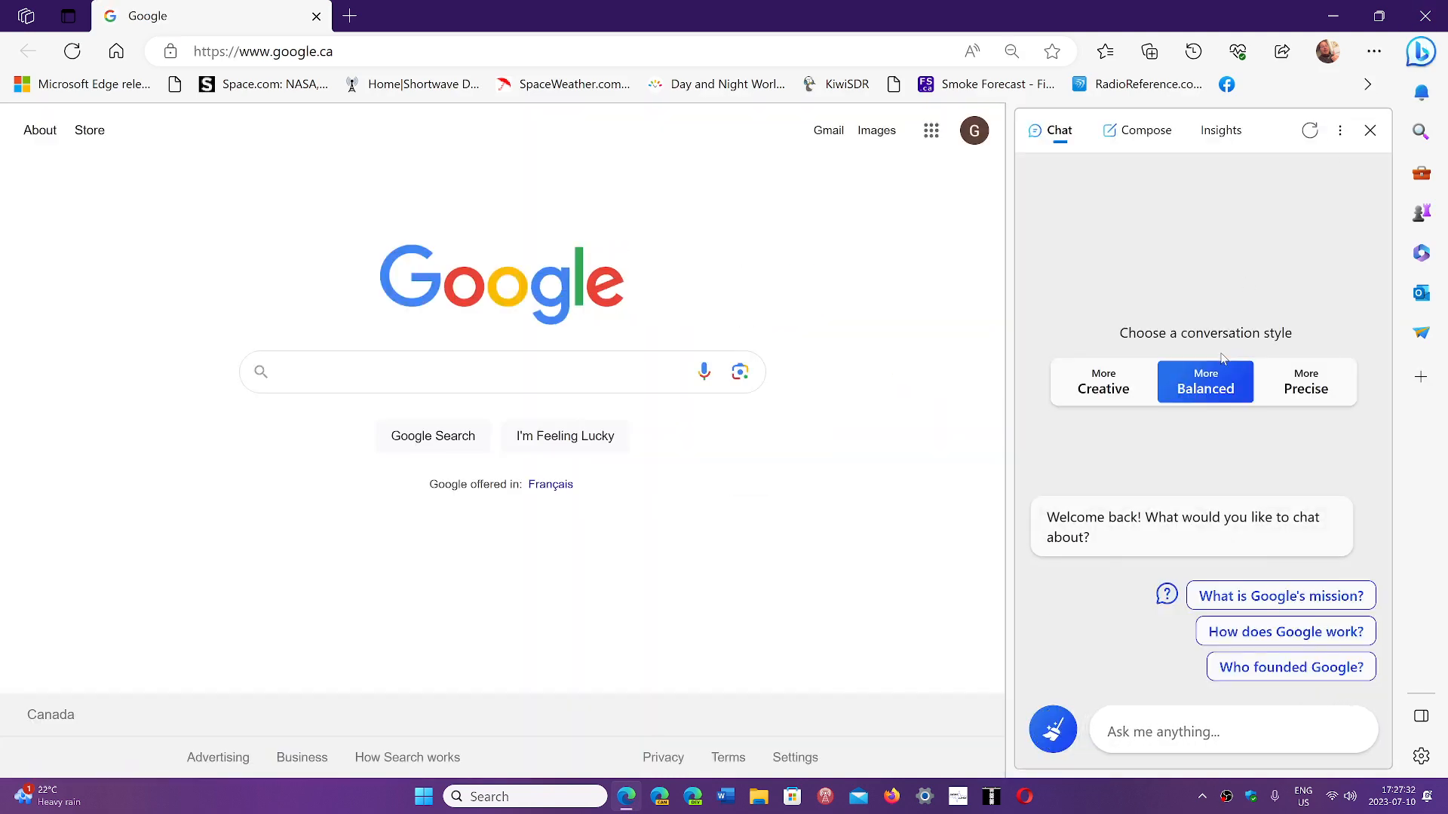
mouse_move(828, 563)
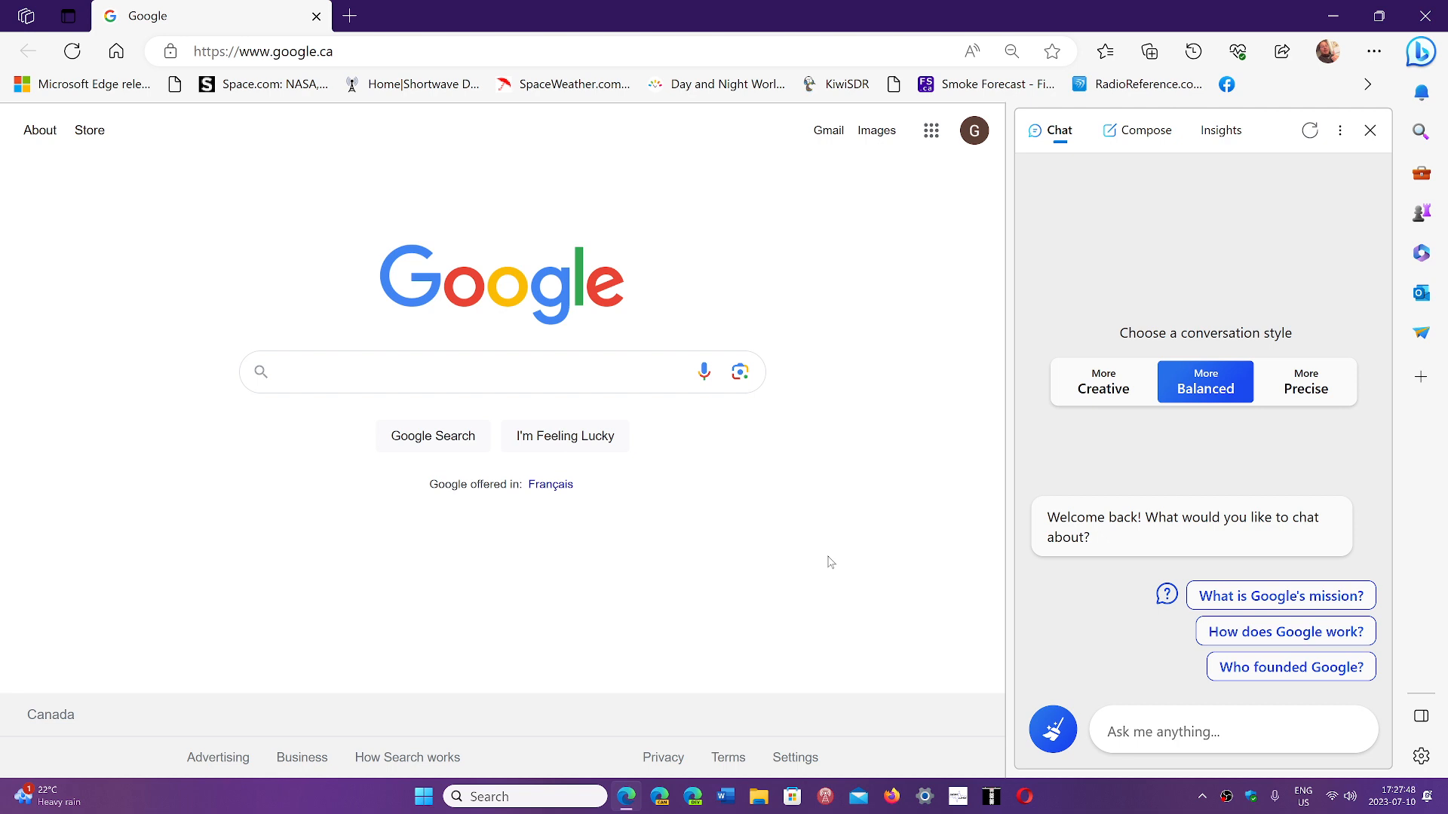
mouse_move(1112, 217)
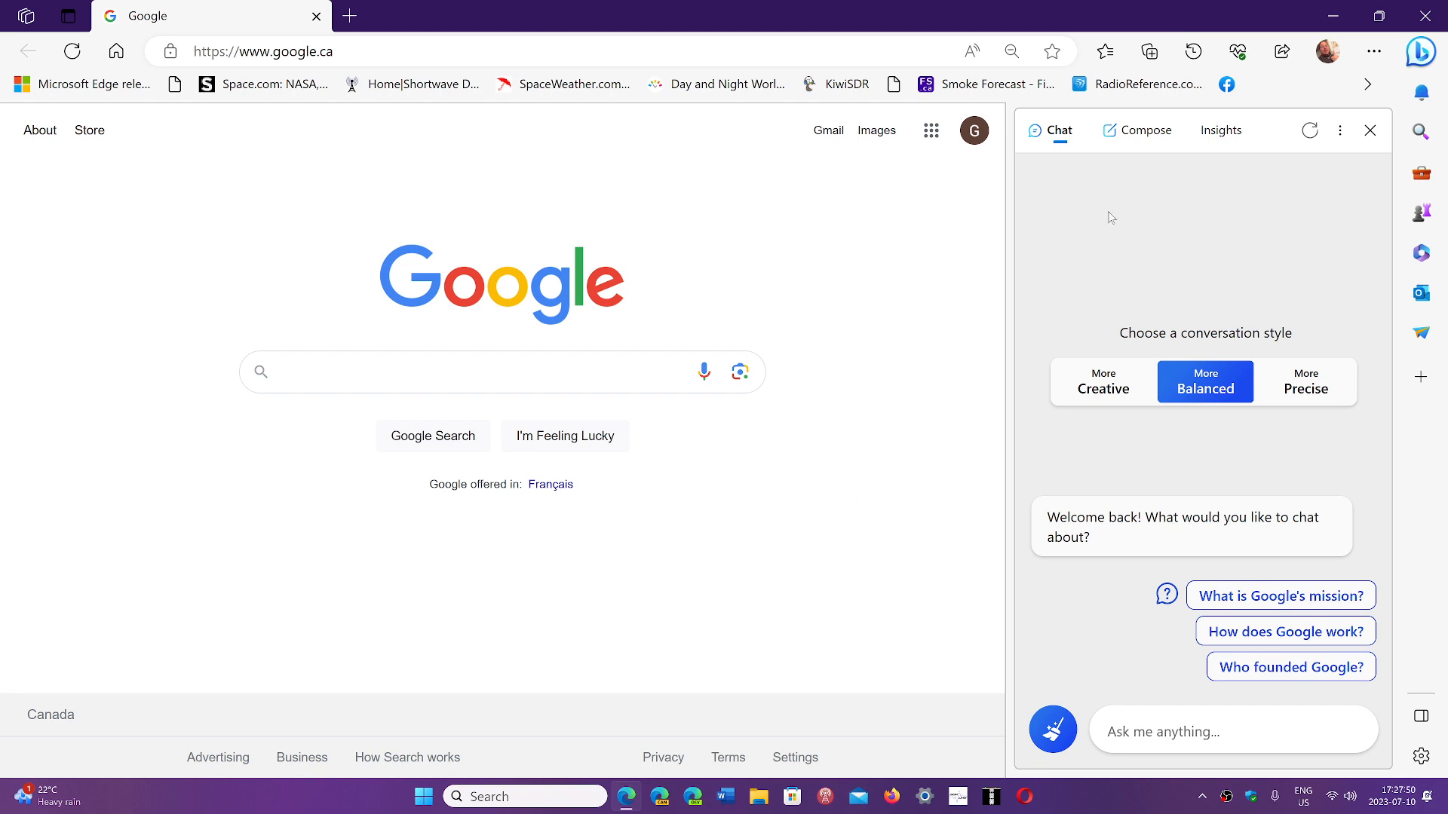
mouse_move(1075, 144)
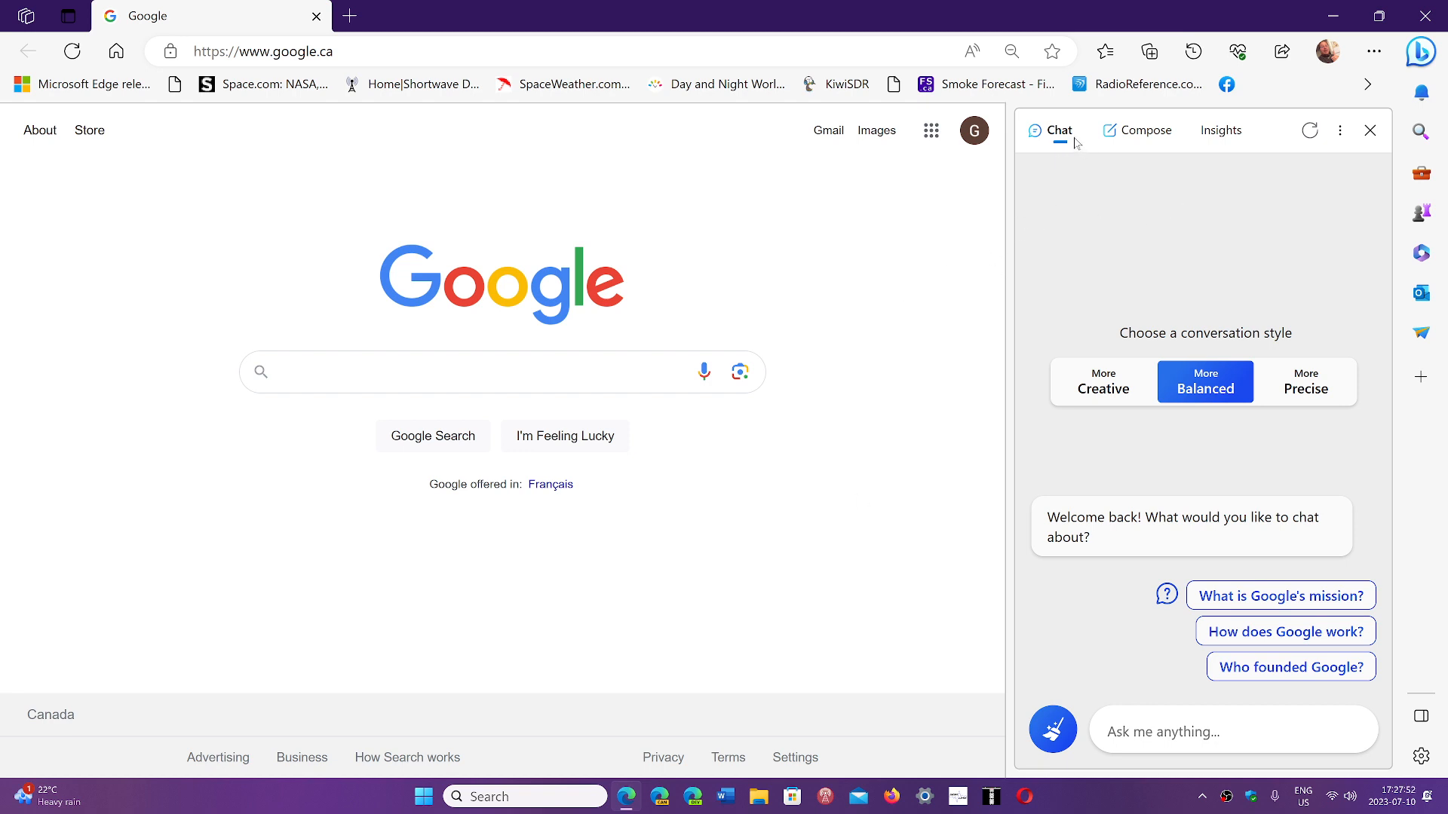
left_click(1145, 129)
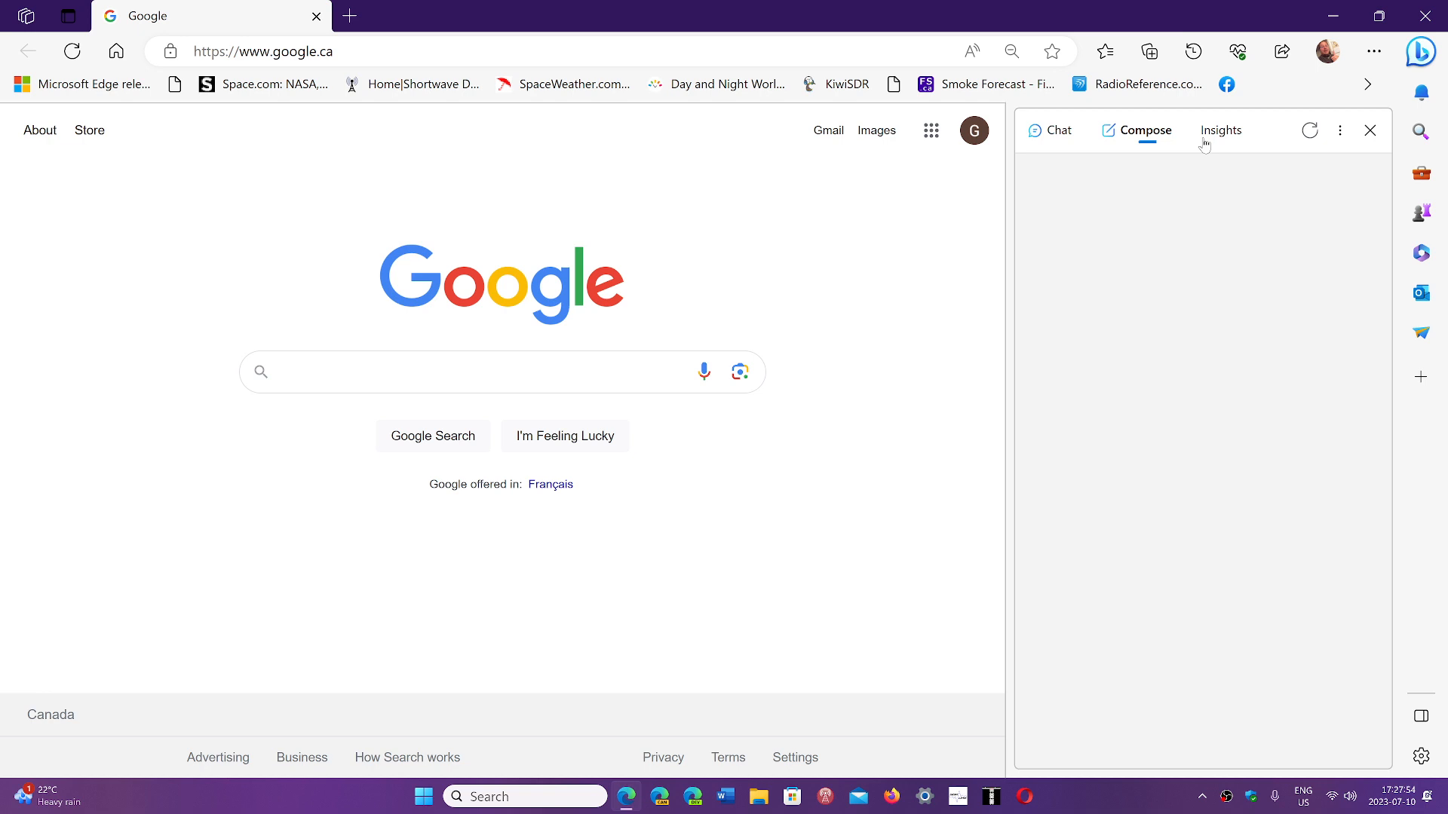
left_click(1143, 129)
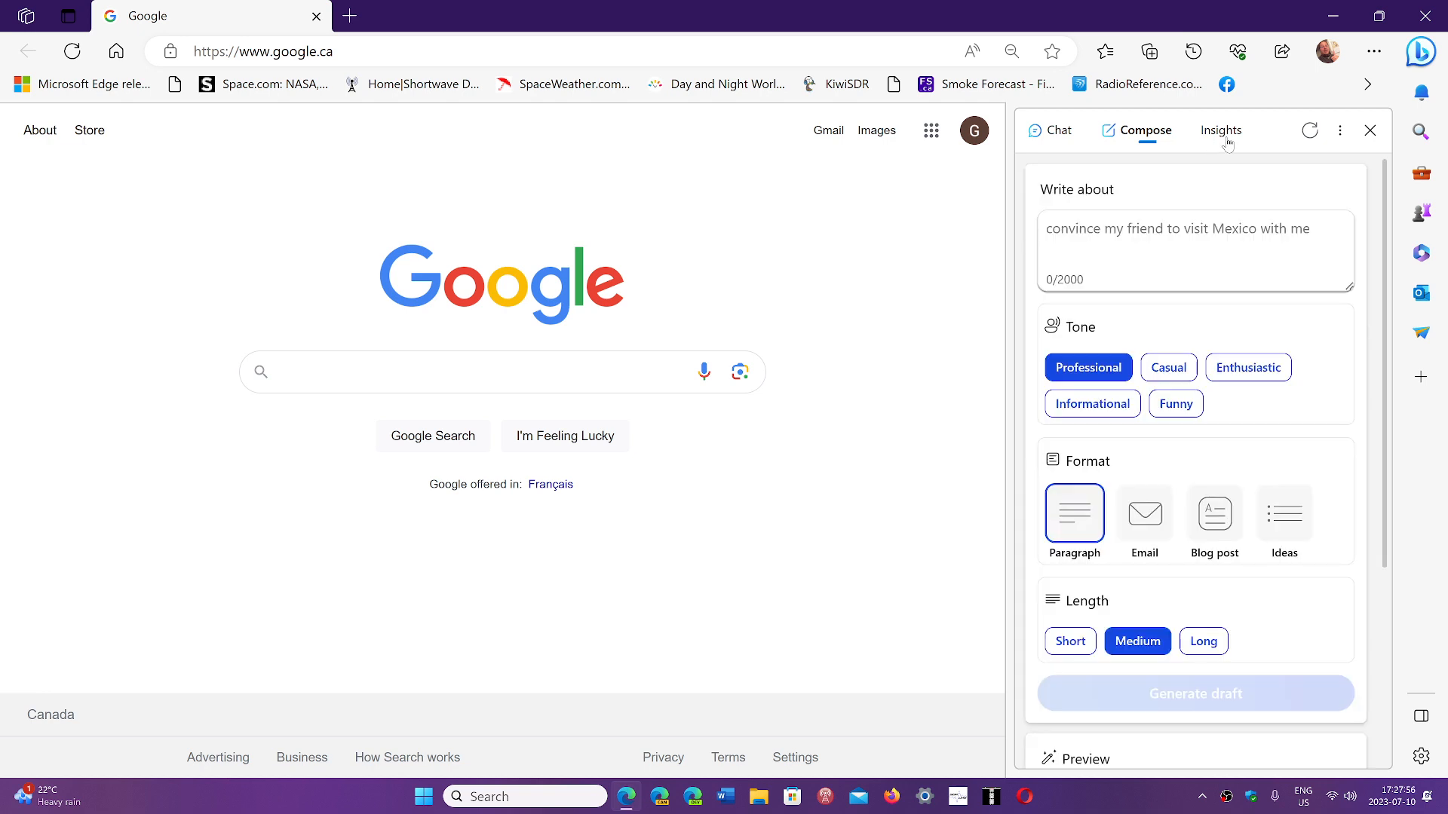
left_click(1220, 129)
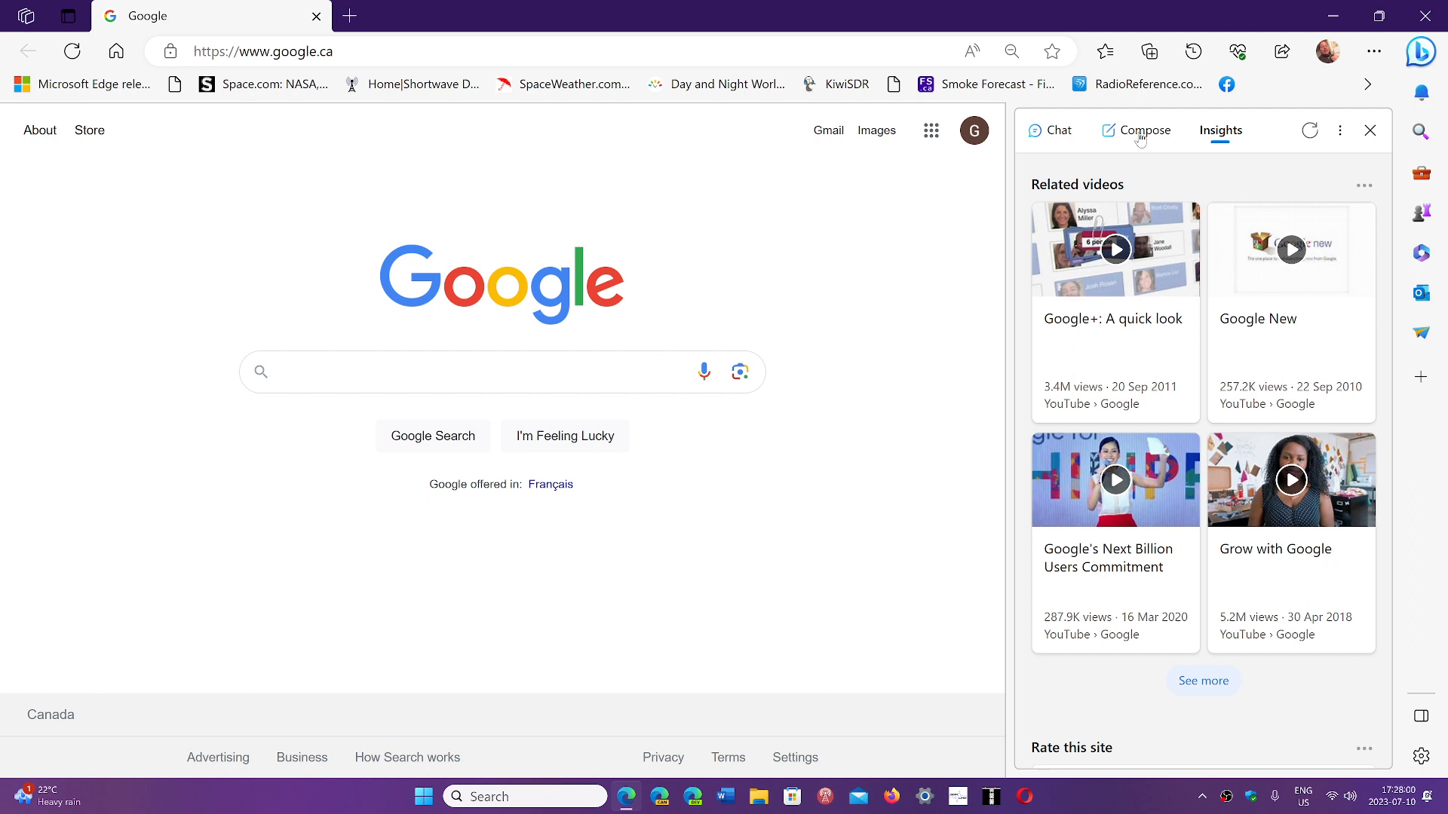
left_click(1134, 130)
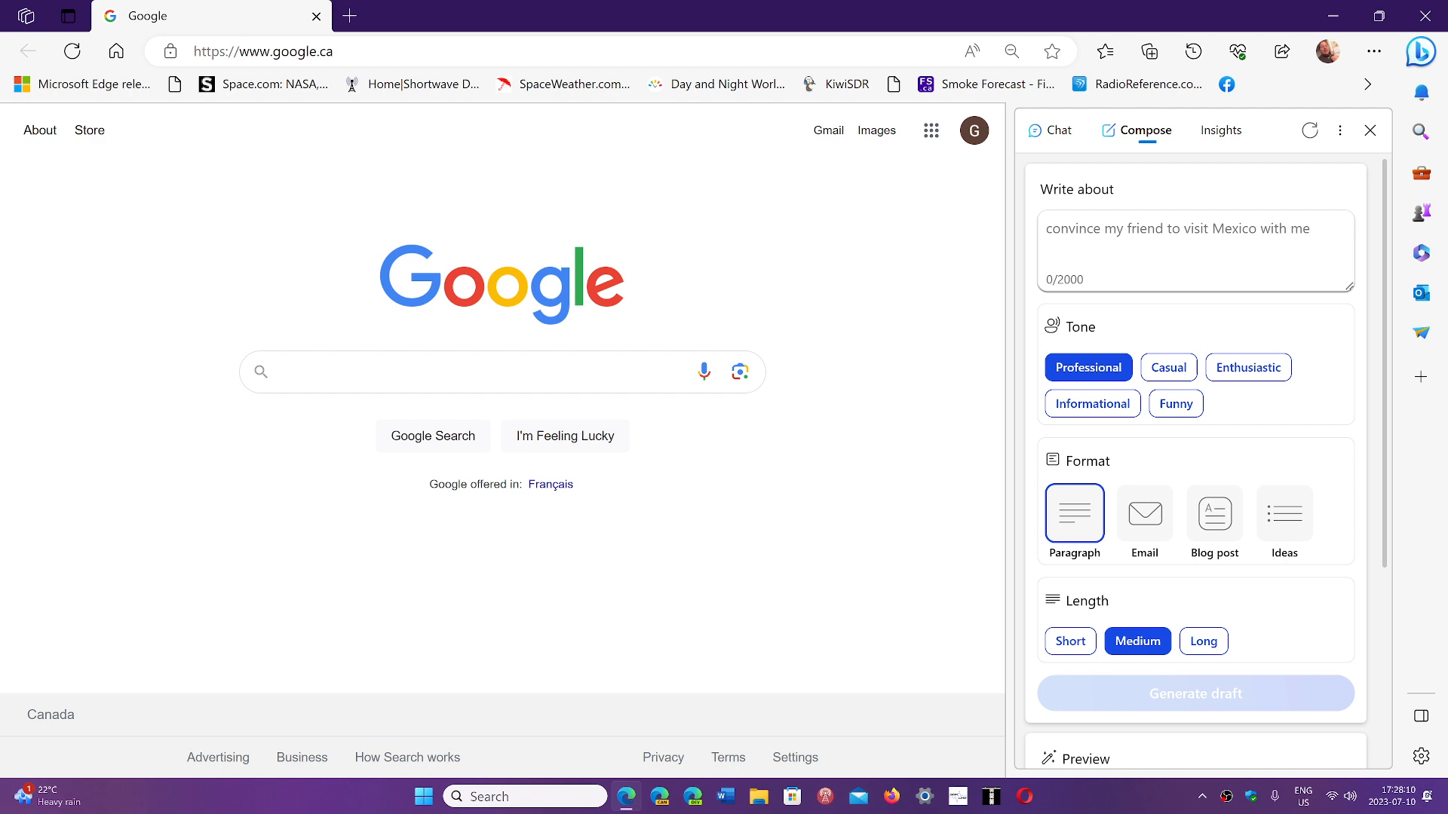
Step: Ask the sidebar chat 'bing chat can read' about remembering previous threads
left_click(1049, 129)
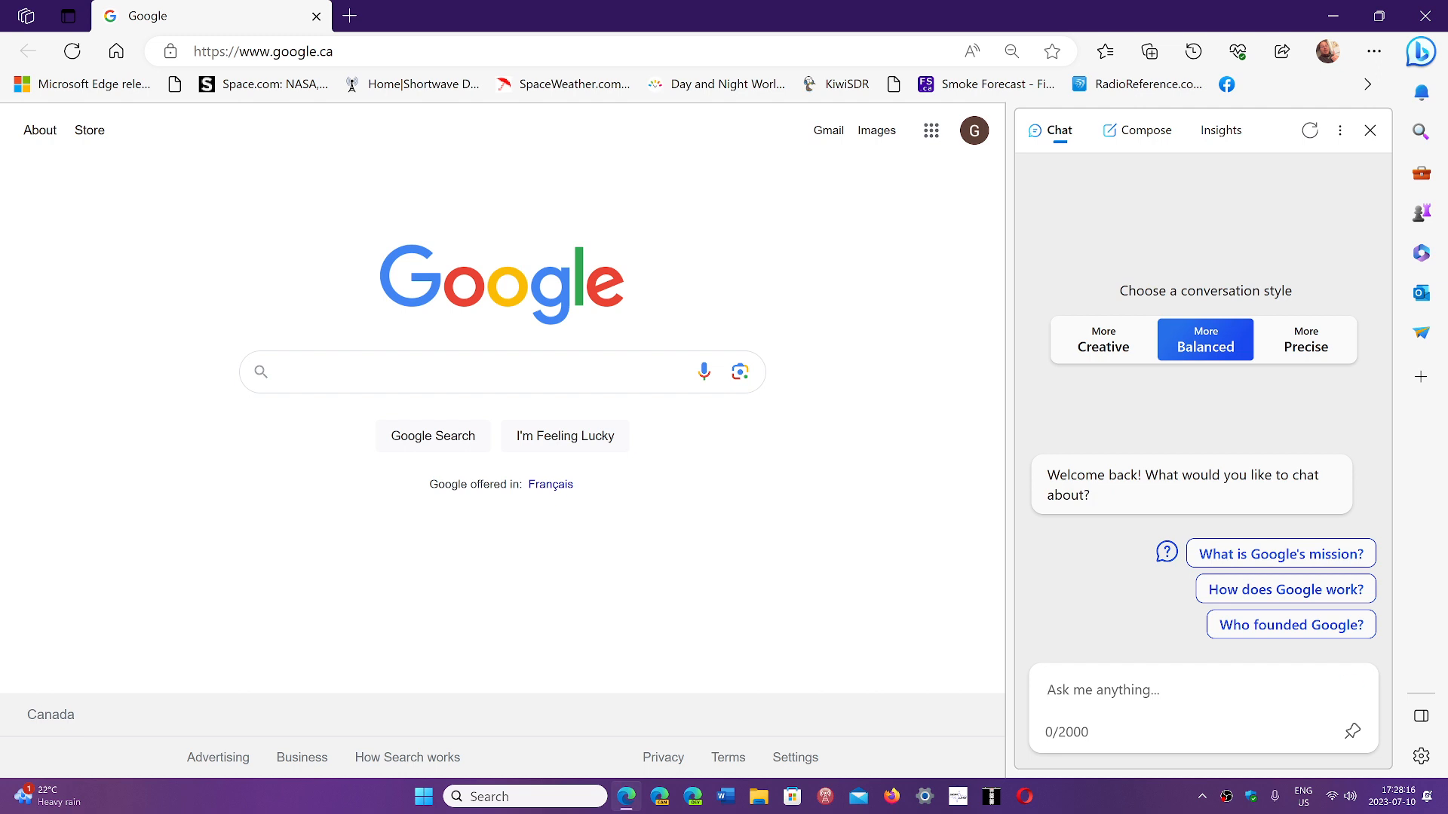
type("bing chat can read")
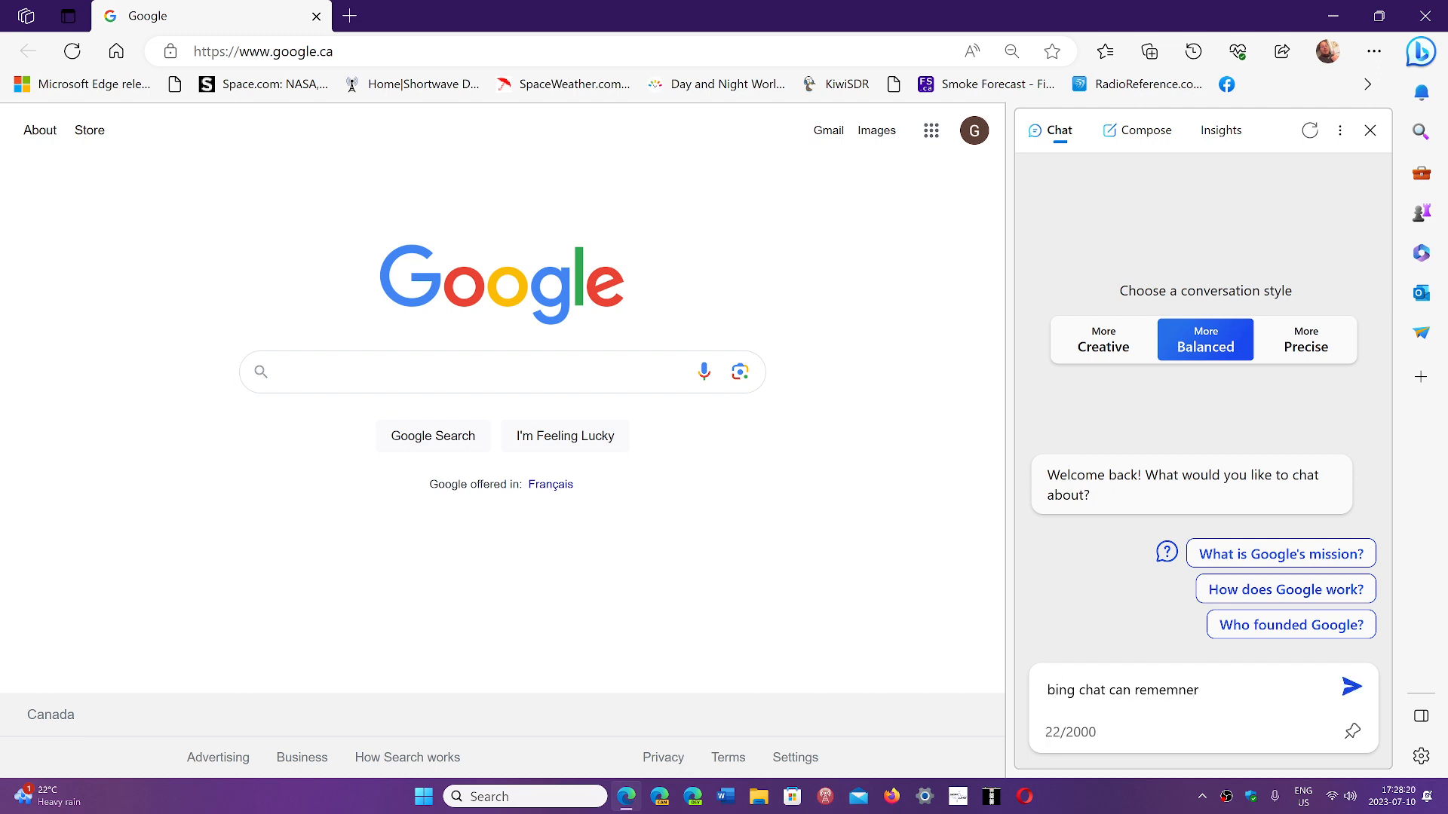
left_click(1351, 685)
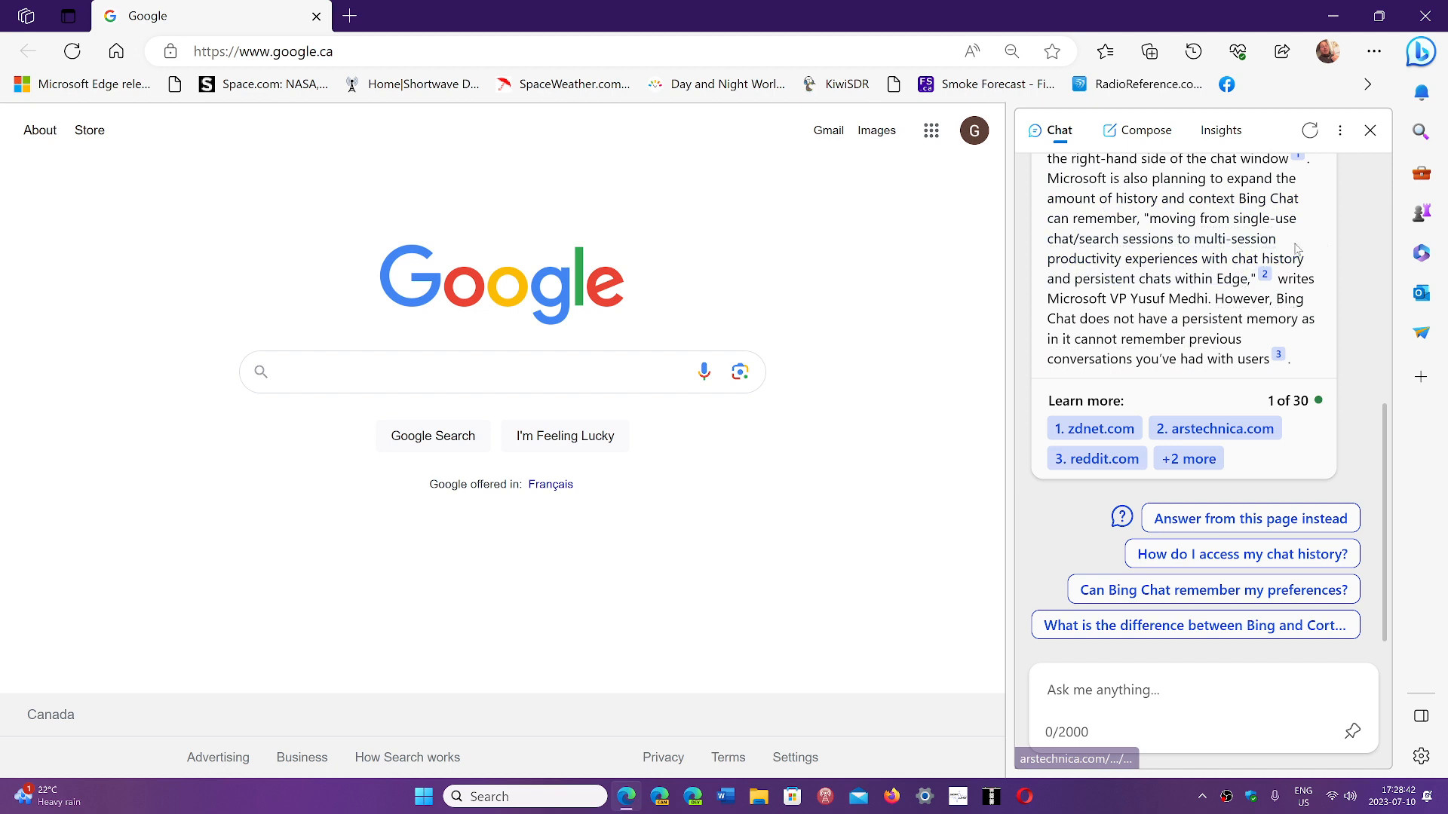
mouse_move(1096, 459)
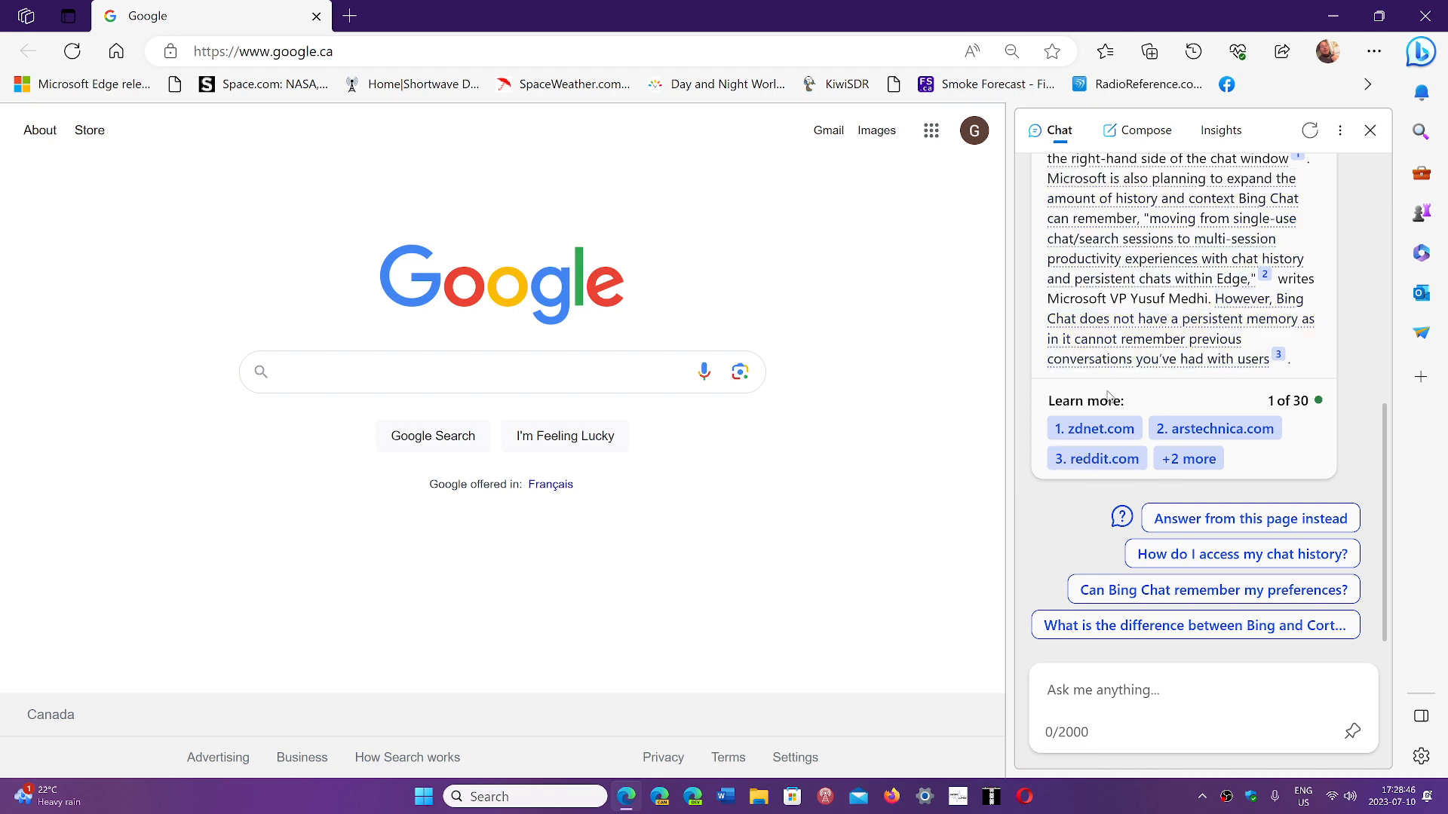
Step: Read through the answer, briefly selecting a passage and scrolling to the cited sources
left_click_drag(1049, 178, 1258, 279)
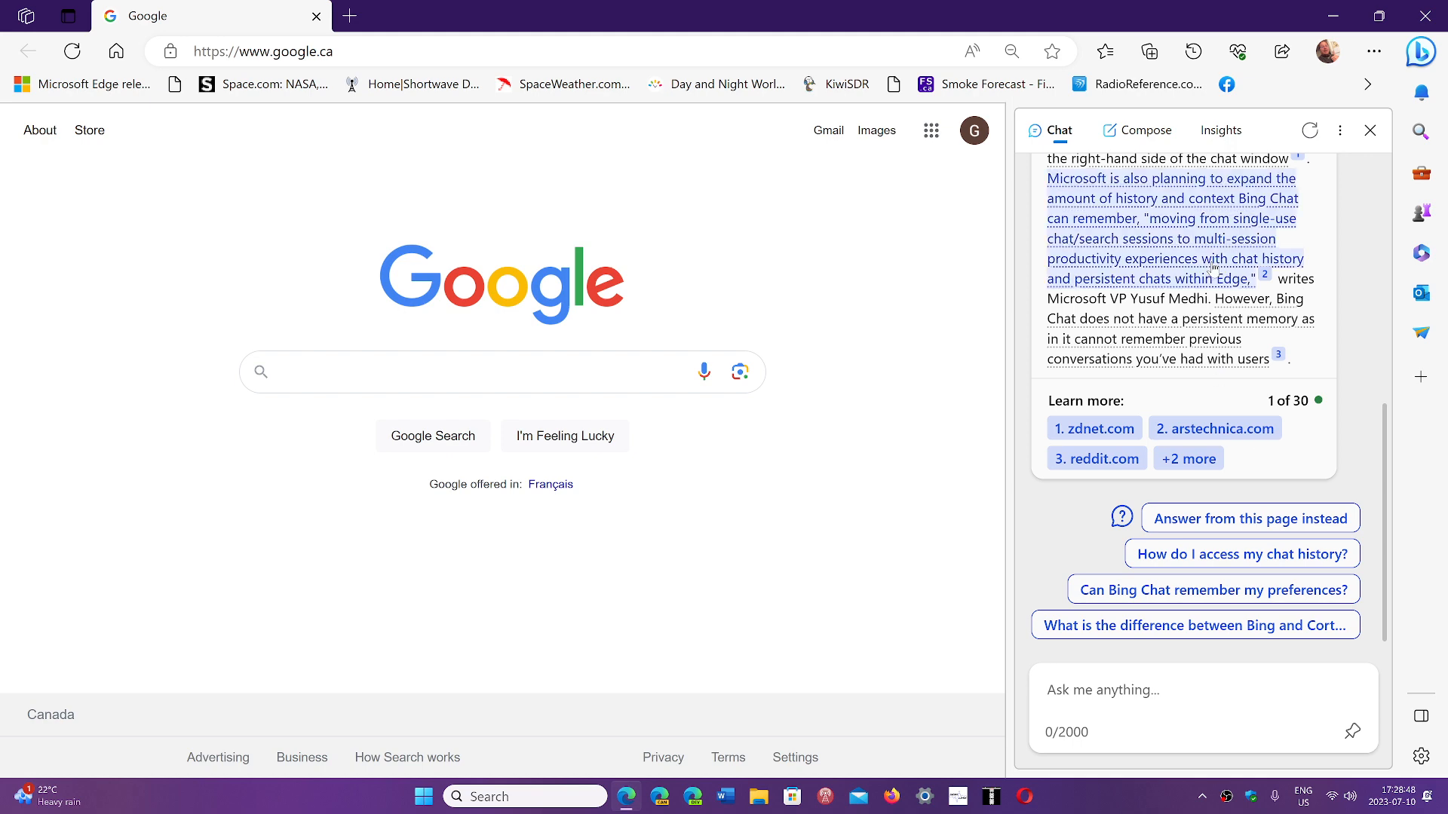
left_click(1216, 427)
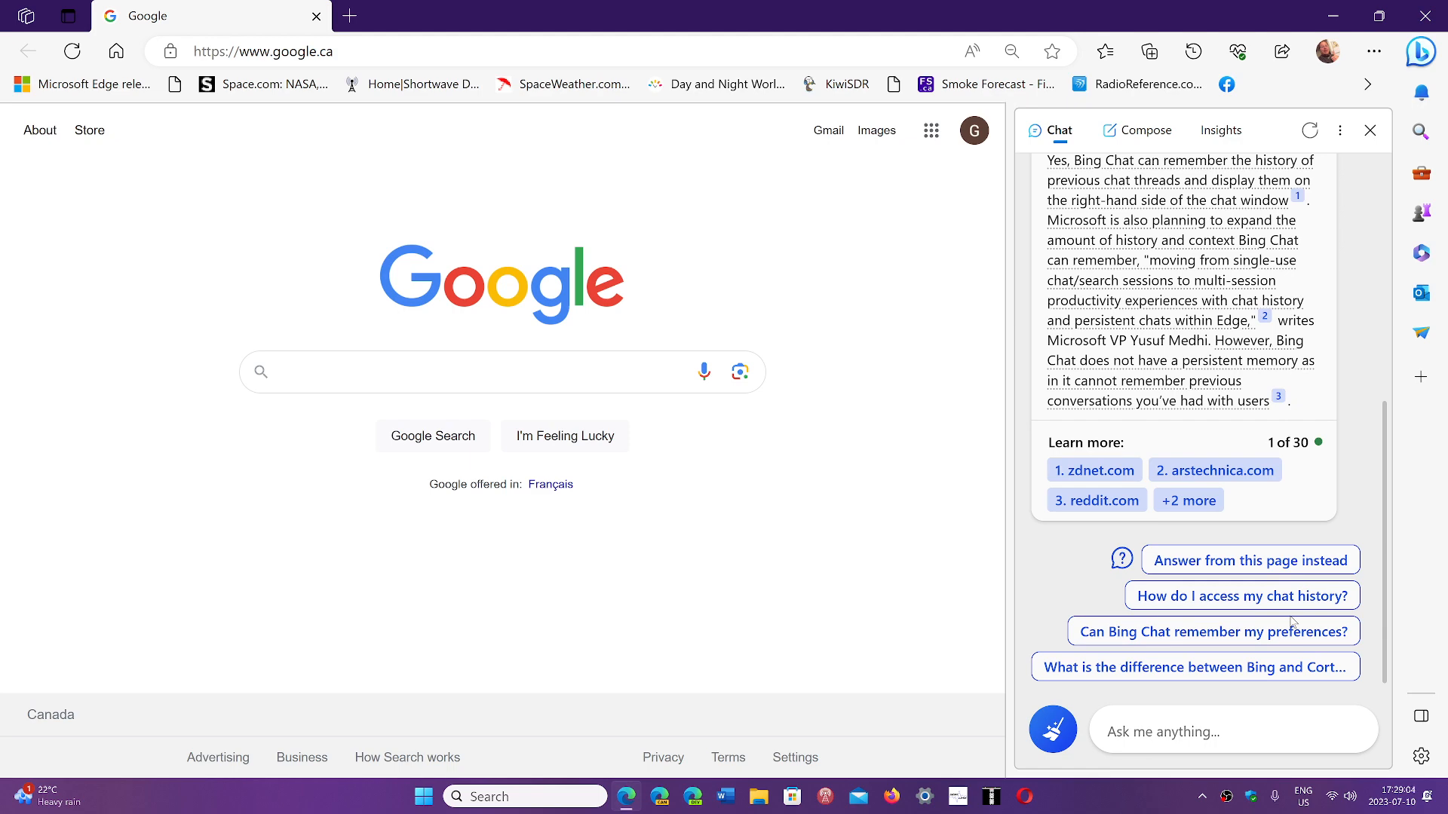
scroll("down", 3)
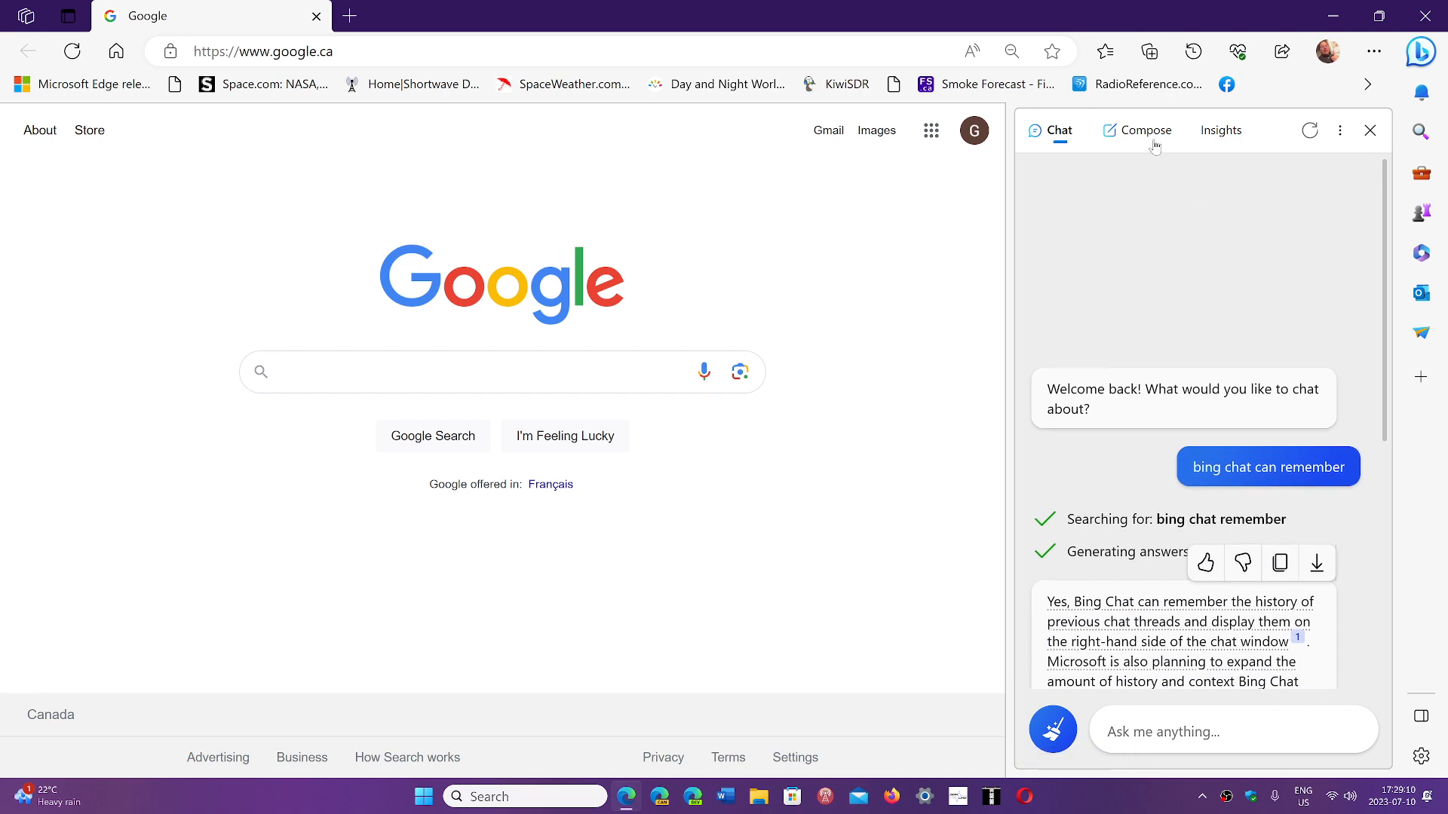
Step: Generate a Funny, medium-length paragraph draft on the topic 'dad joke'
left_click(1137, 129)
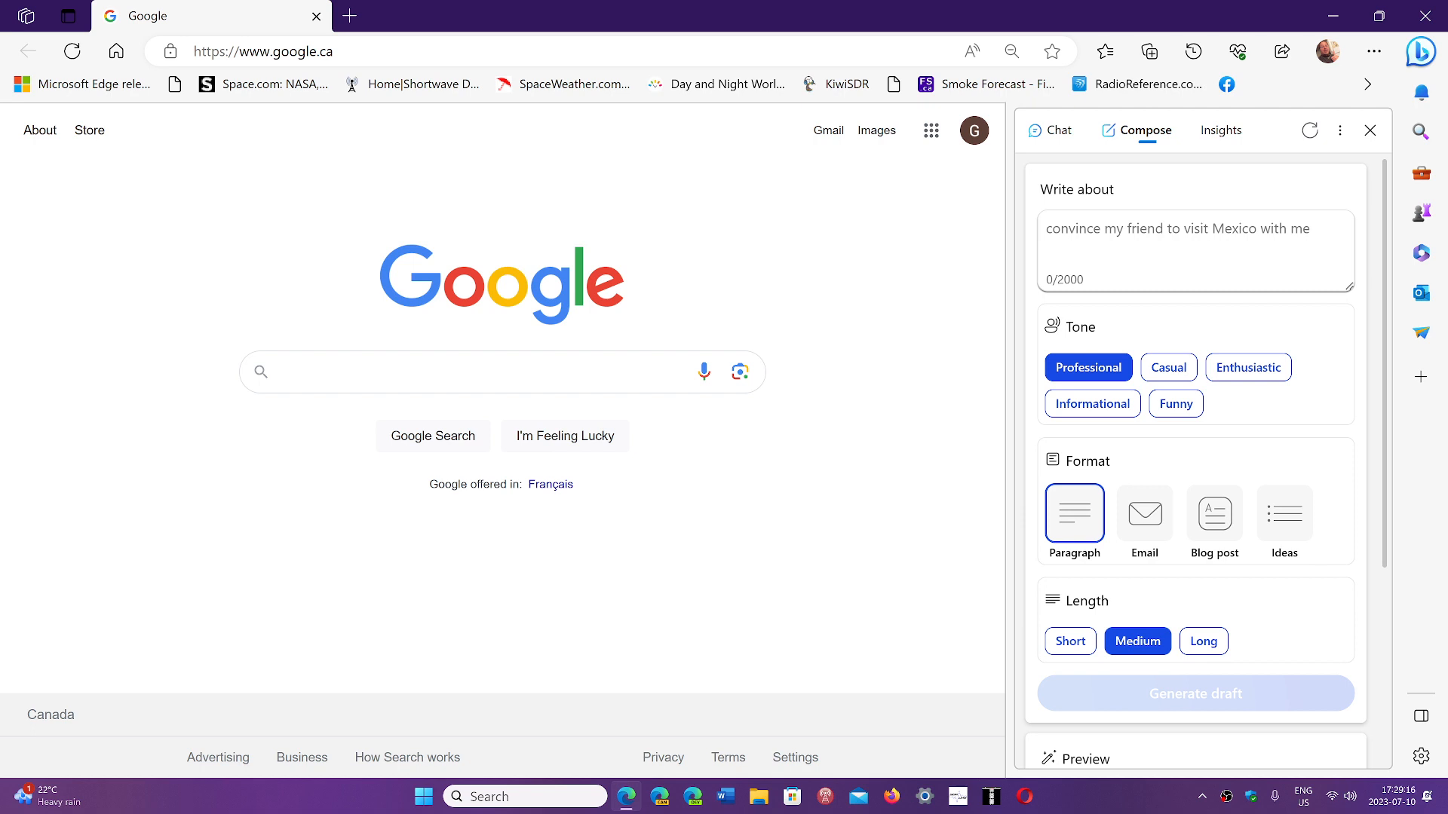
left_click(1175, 404)
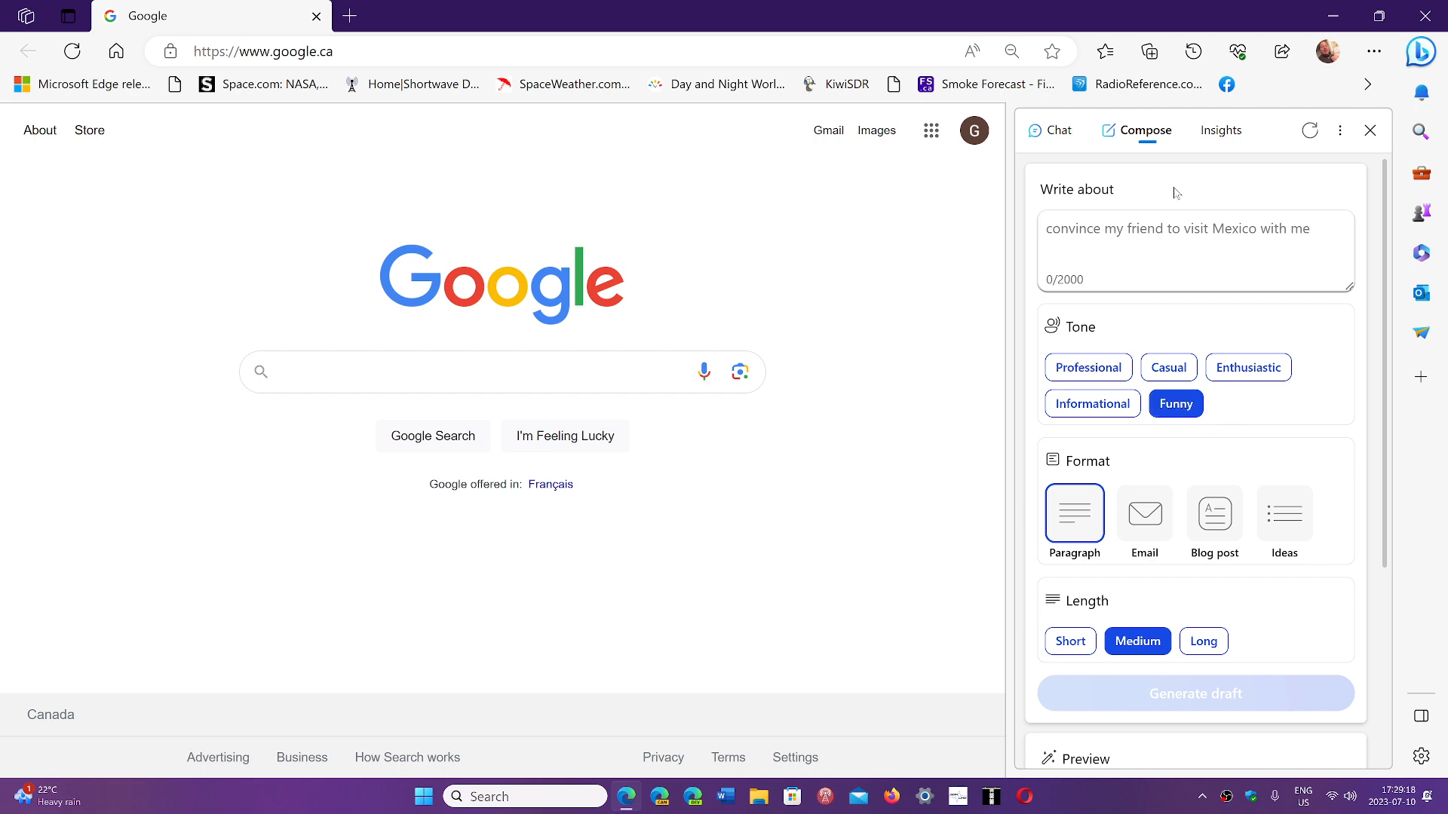
left_click(1194, 250)
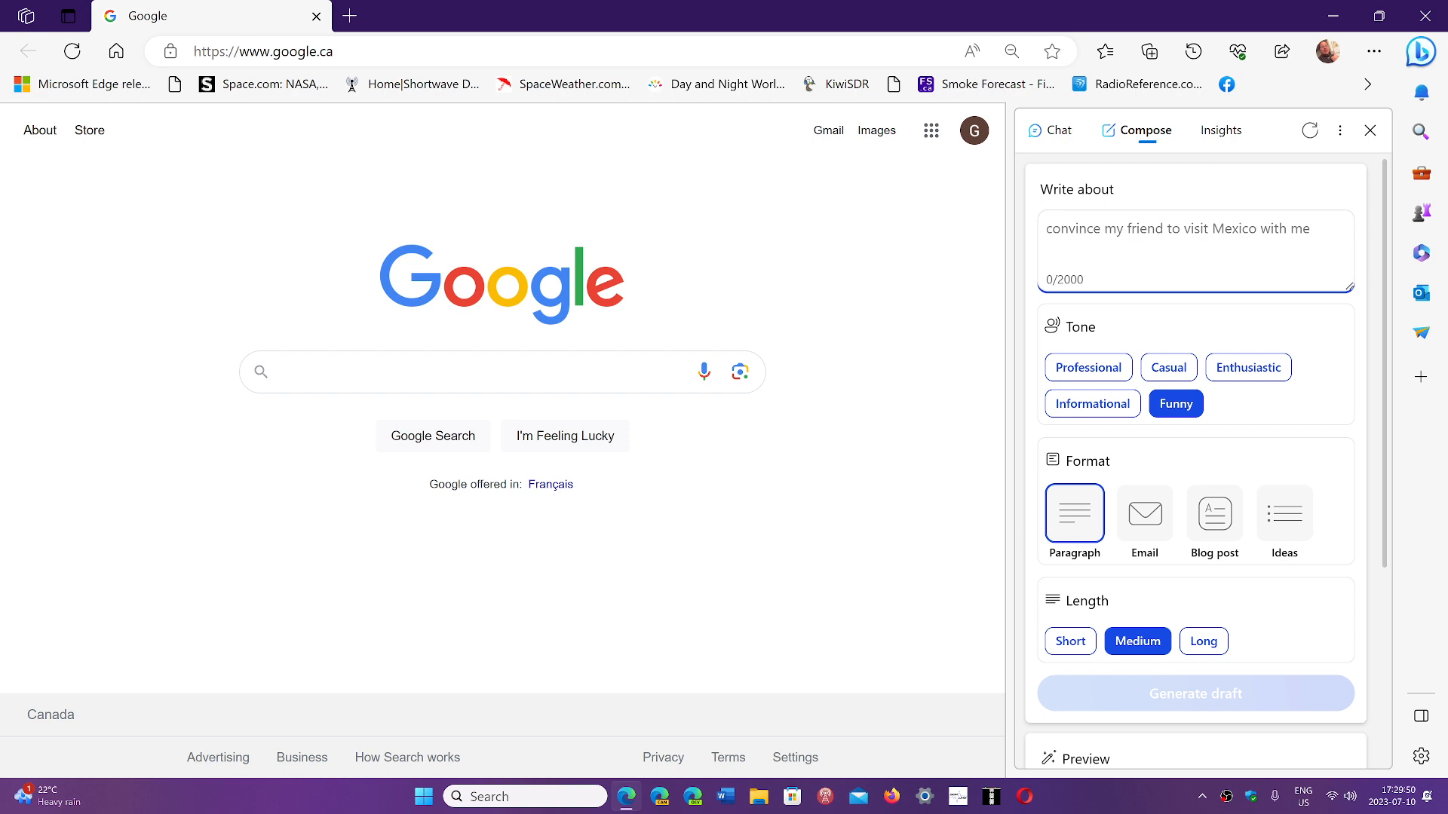
type("dad joke")
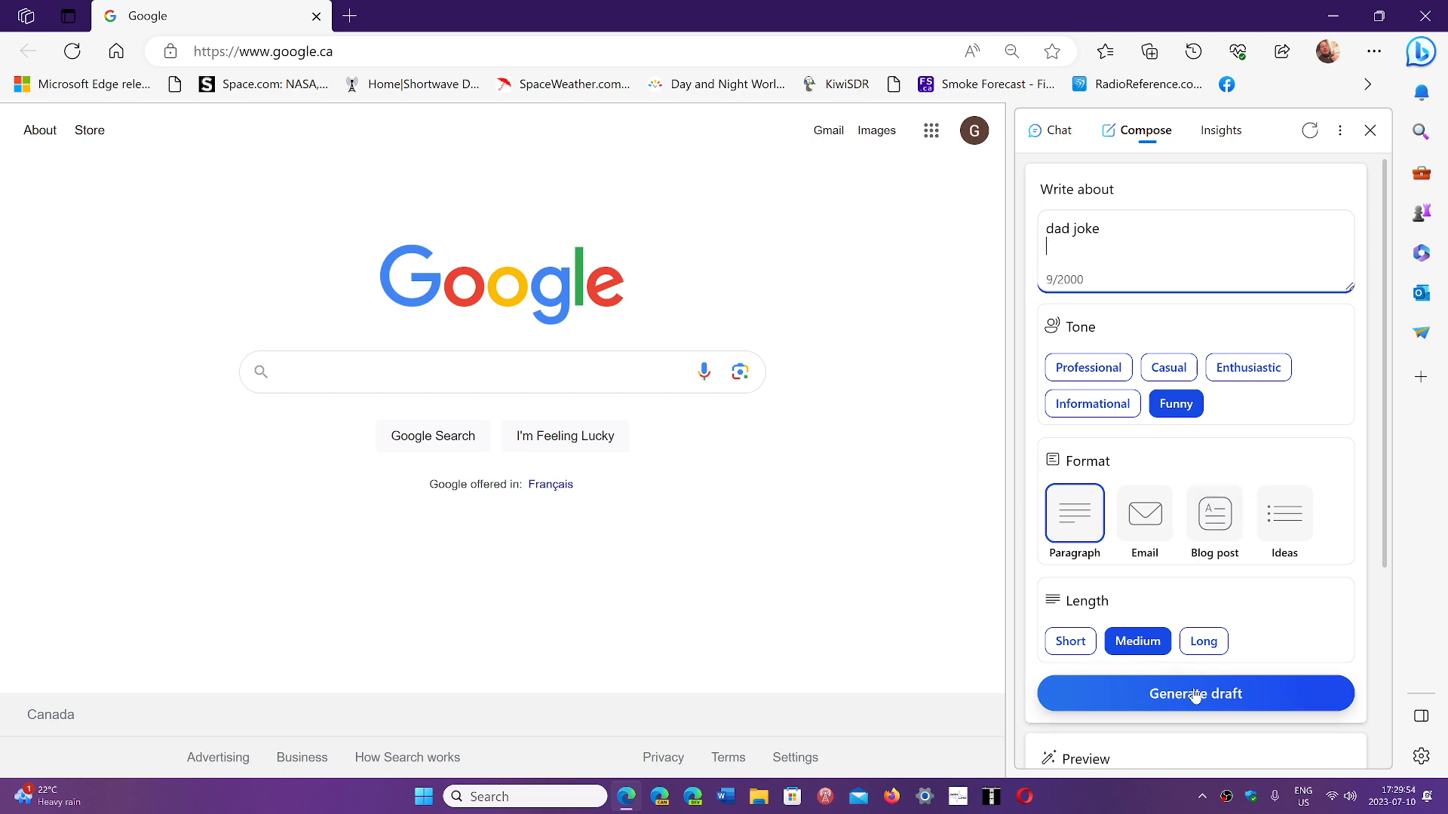
left_click(1195, 694)
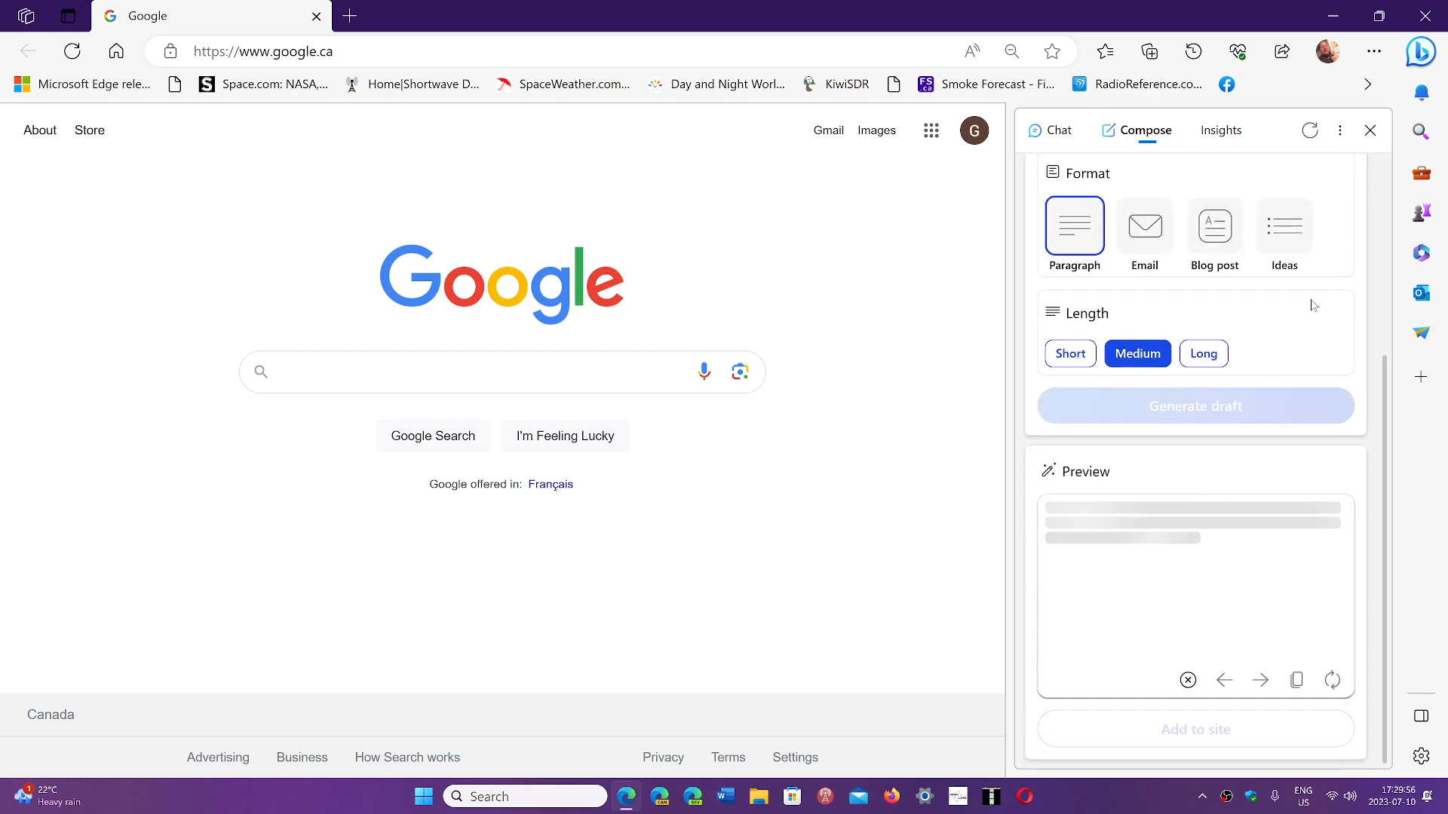
mouse_move(1162, 471)
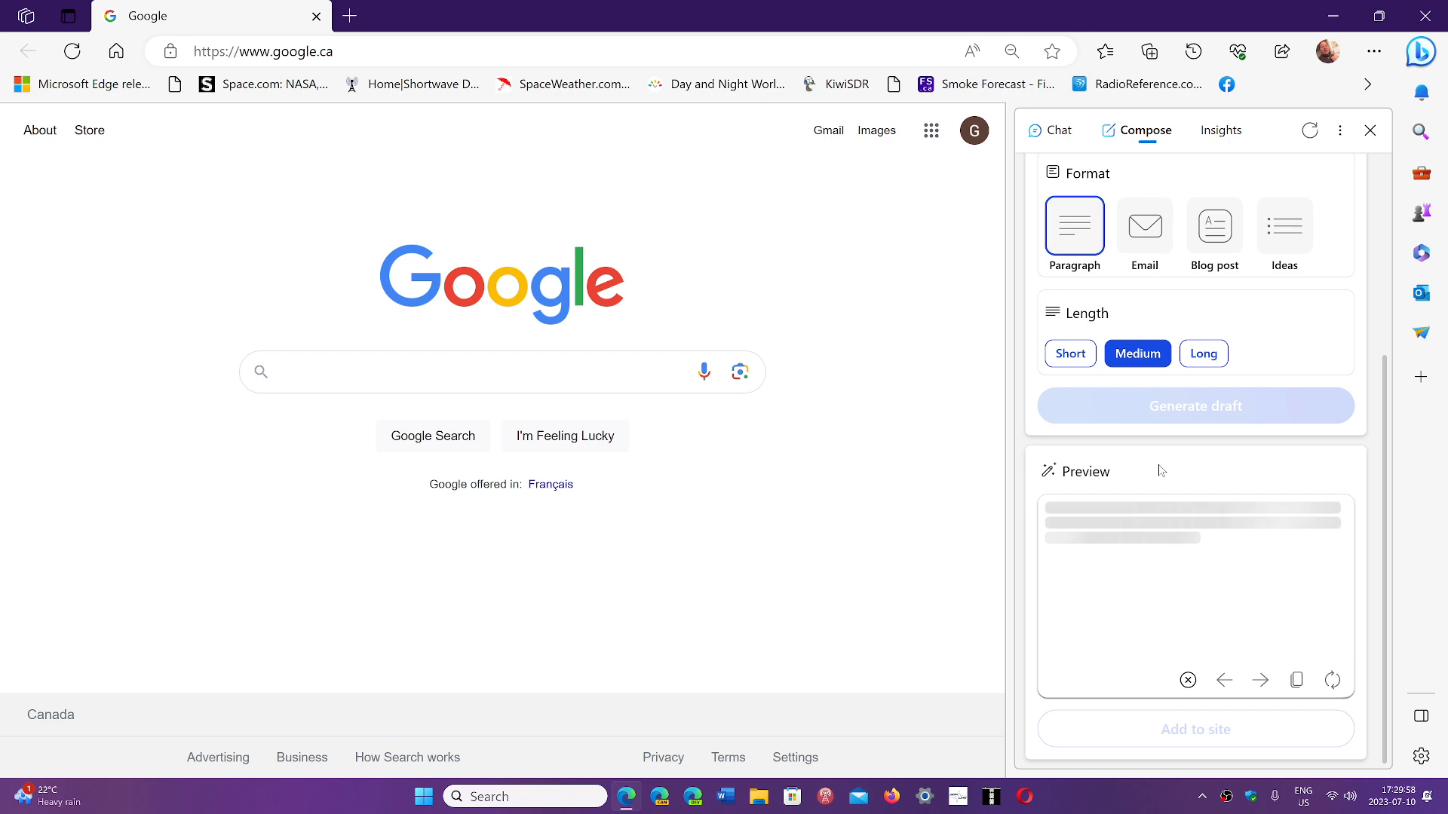
left_click(1195, 406)
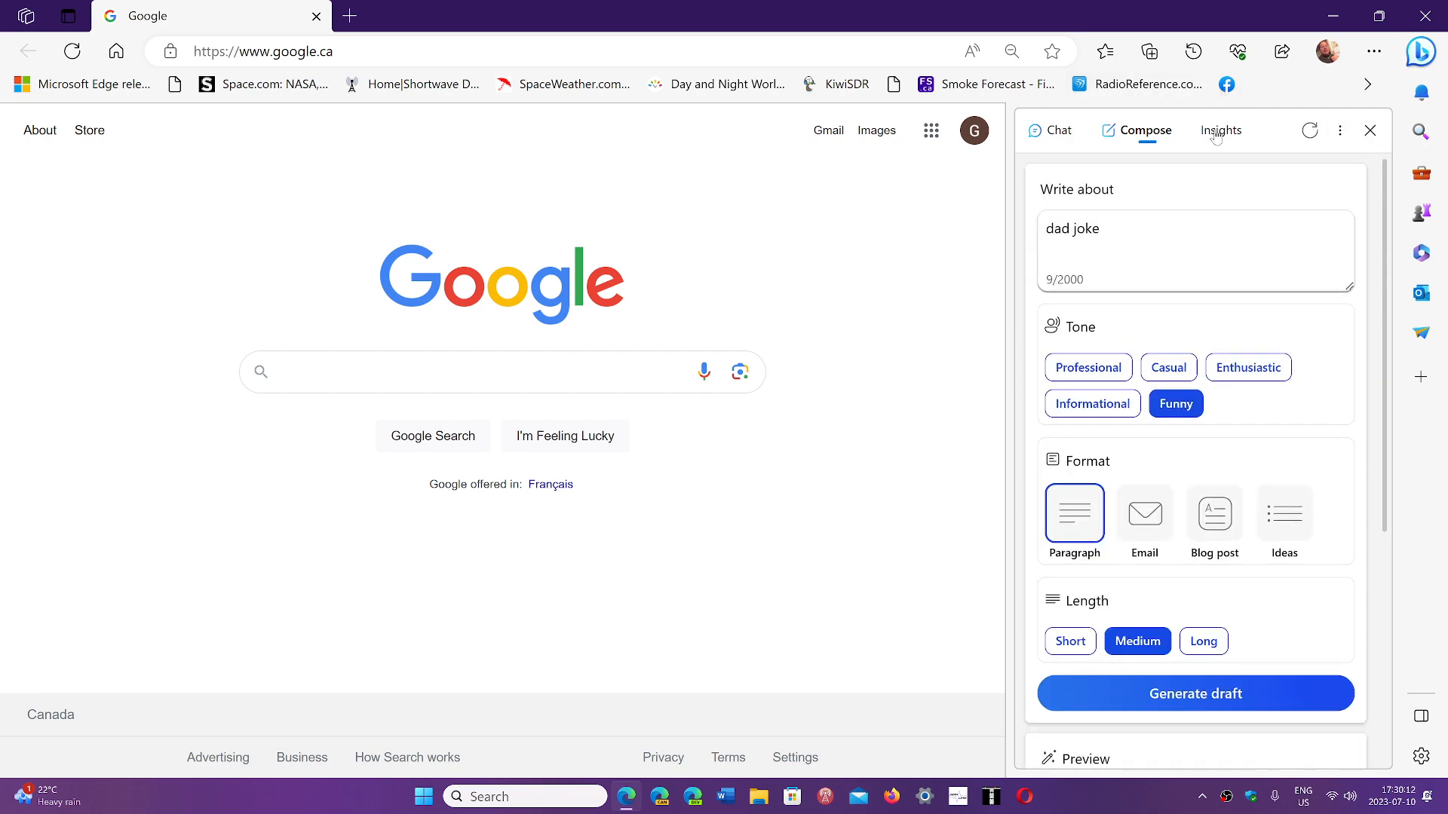
Step: Glance at the page's Insights and Compose panes, then return to the Chat conversation
left_click(1221, 129)
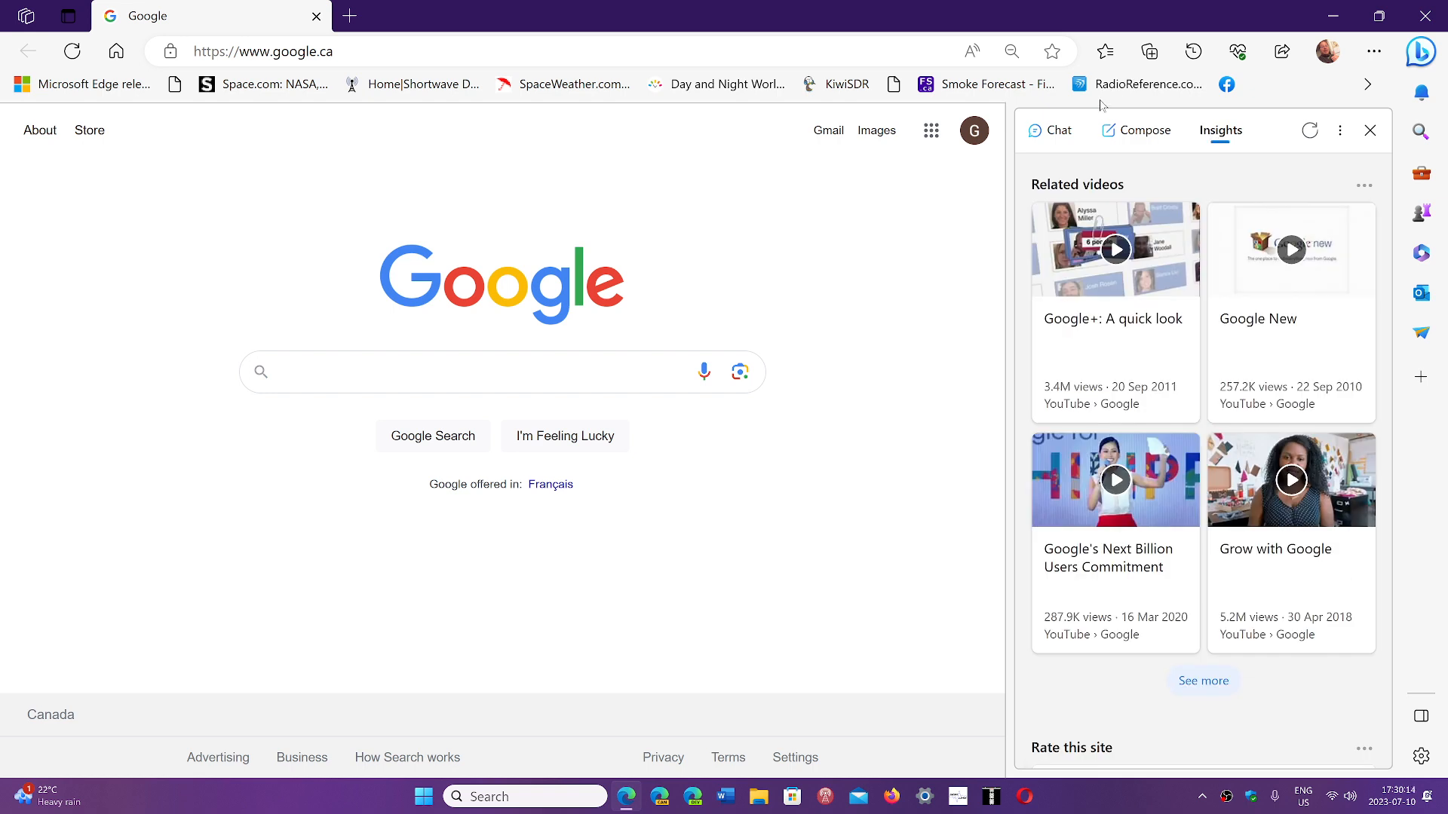
left_click(1137, 130)
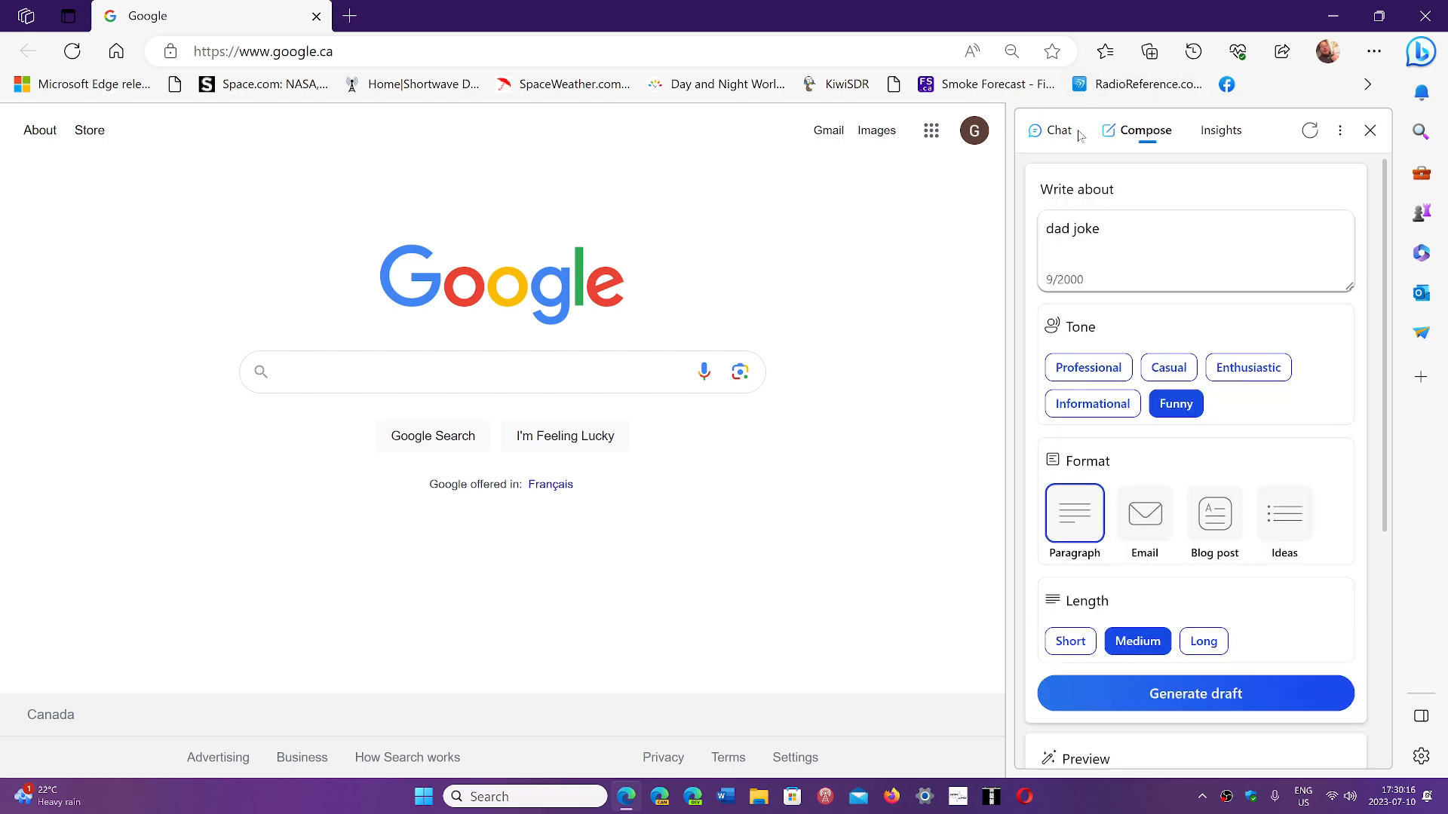
left_click(1060, 129)
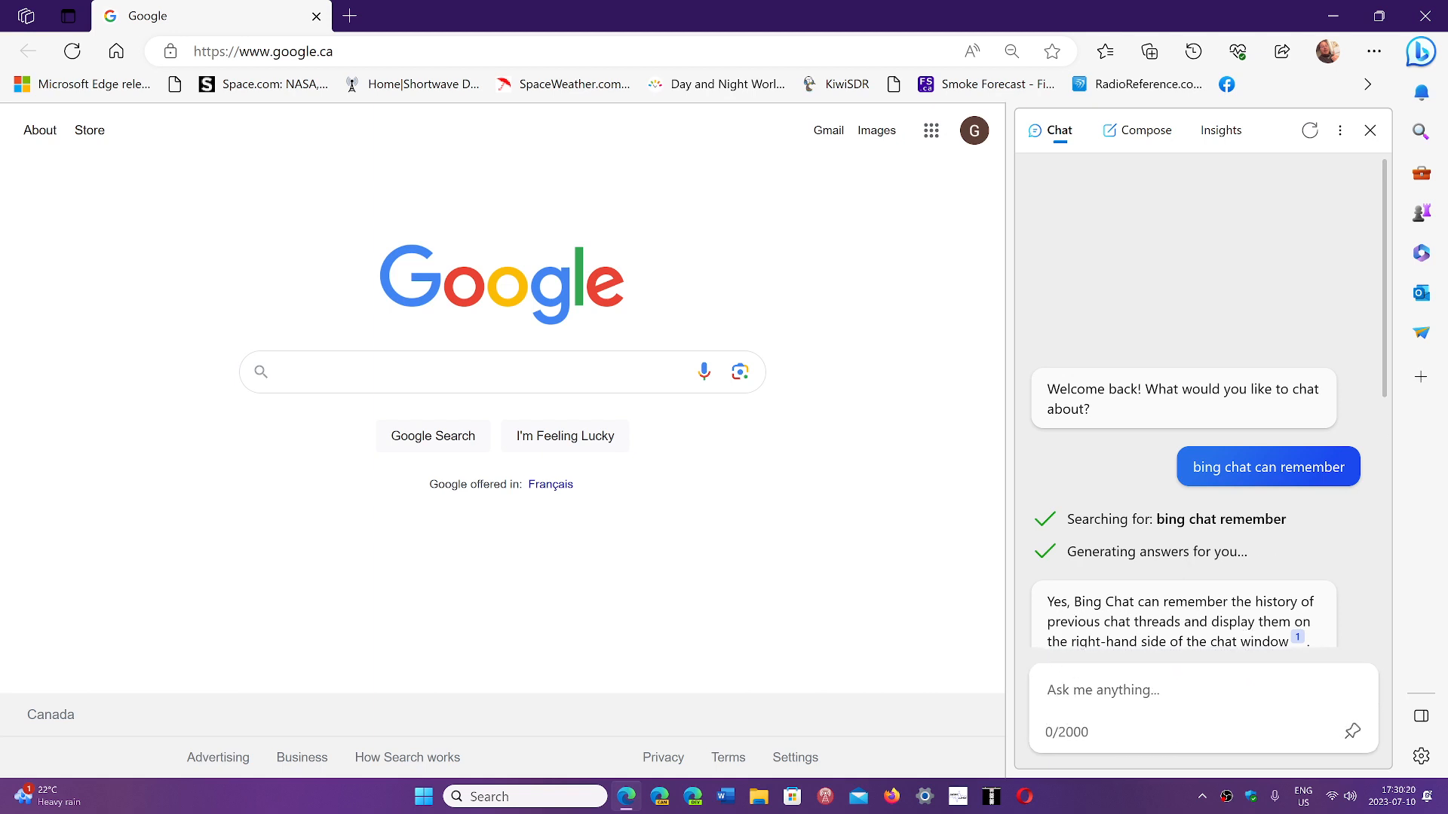
Step: Ask 'what space weather', follow the astronauts suggestion, then close the sidebar
left_click(1102, 689)
type("what space weathe")
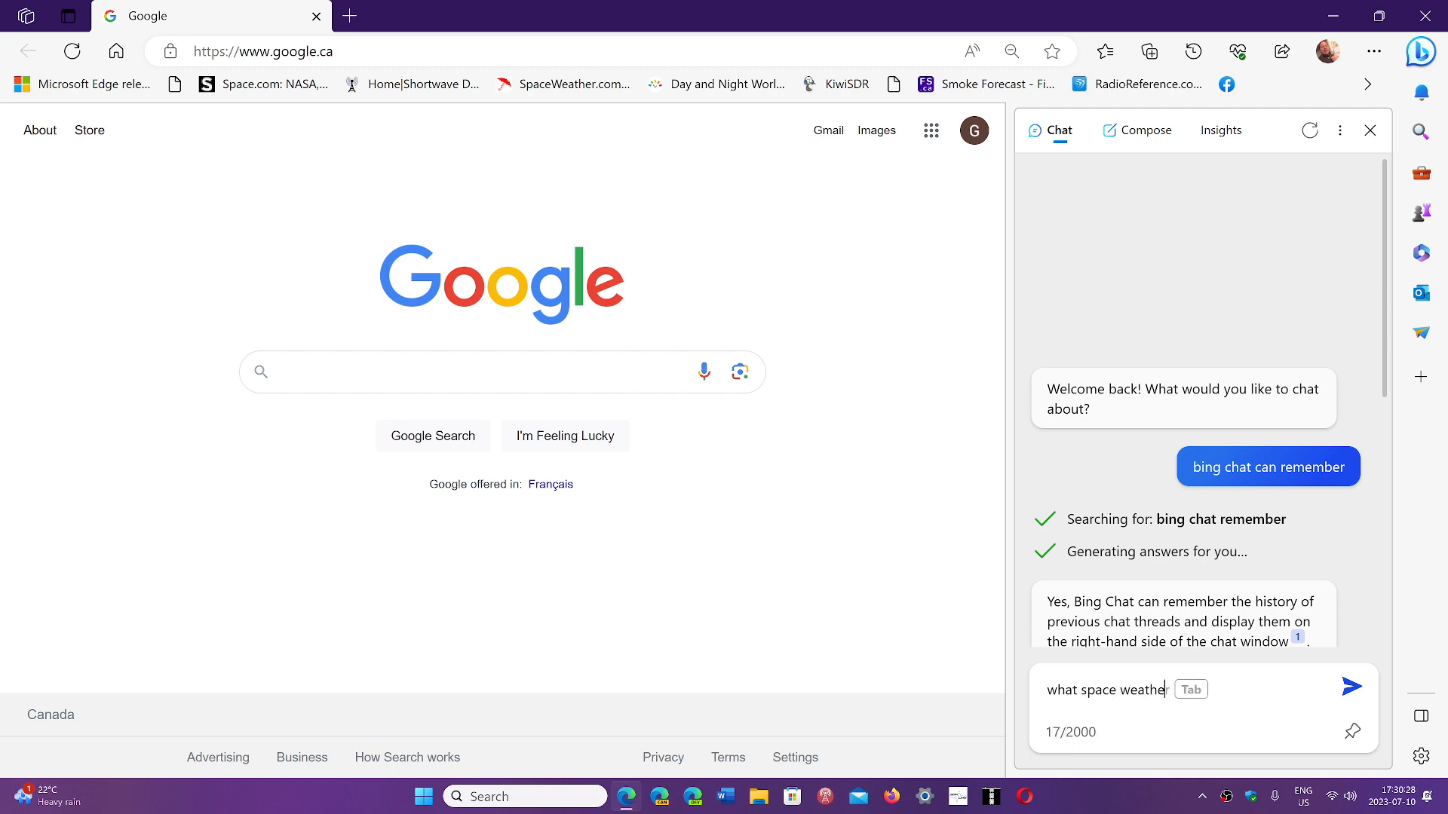
left_click(1352, 686)
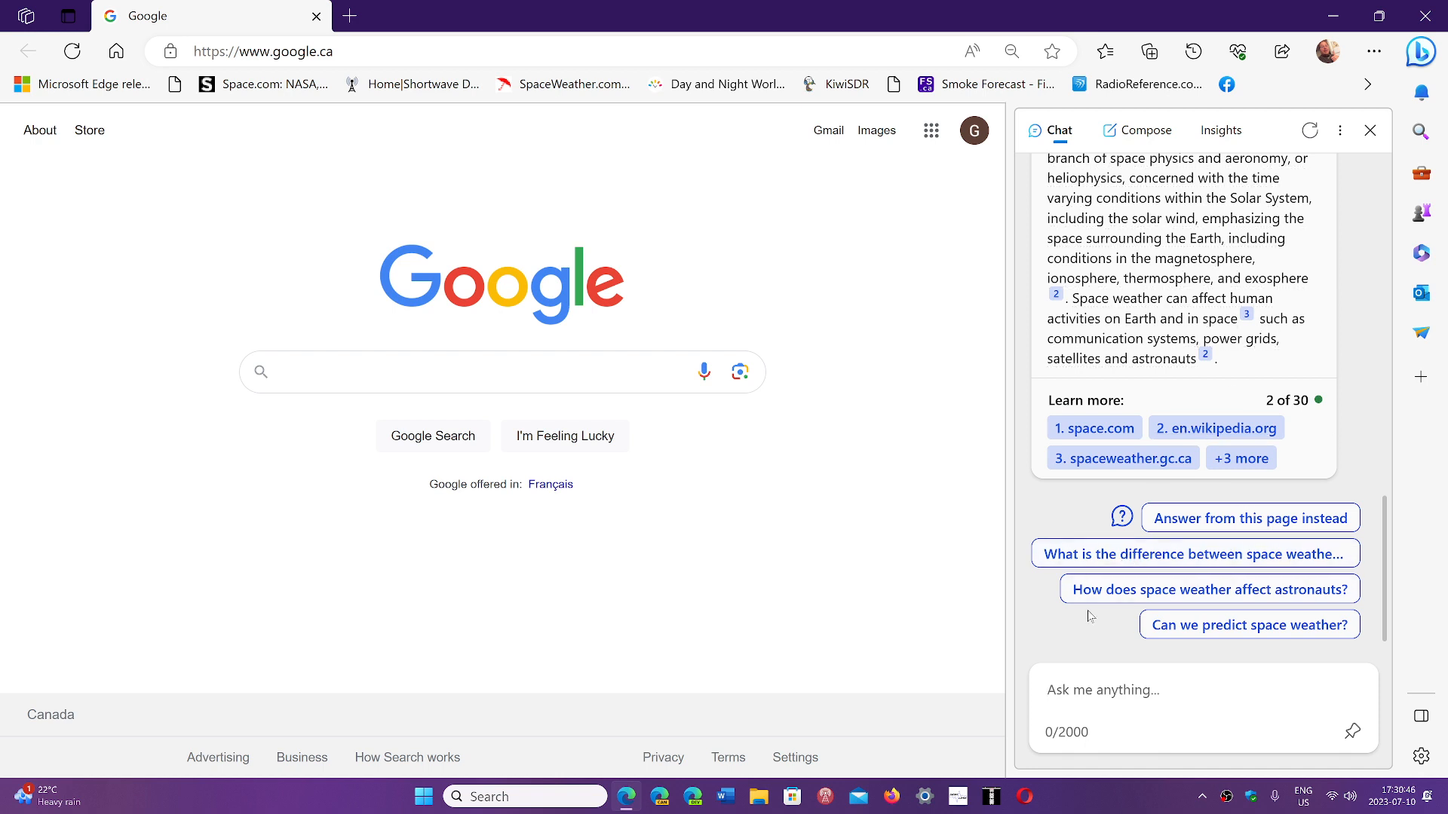
mouse_move(761, 500)
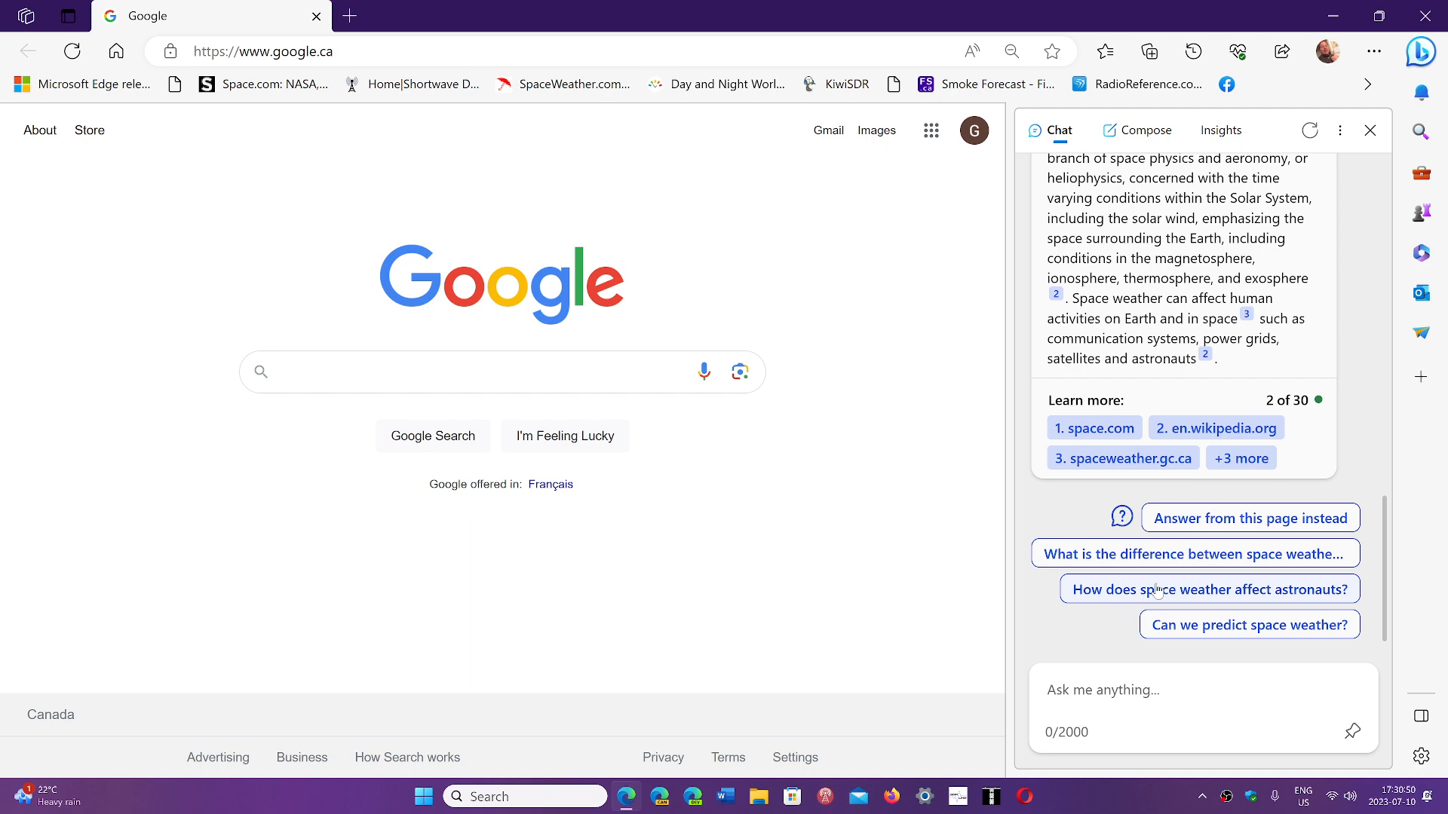
left_click(1208, 589)
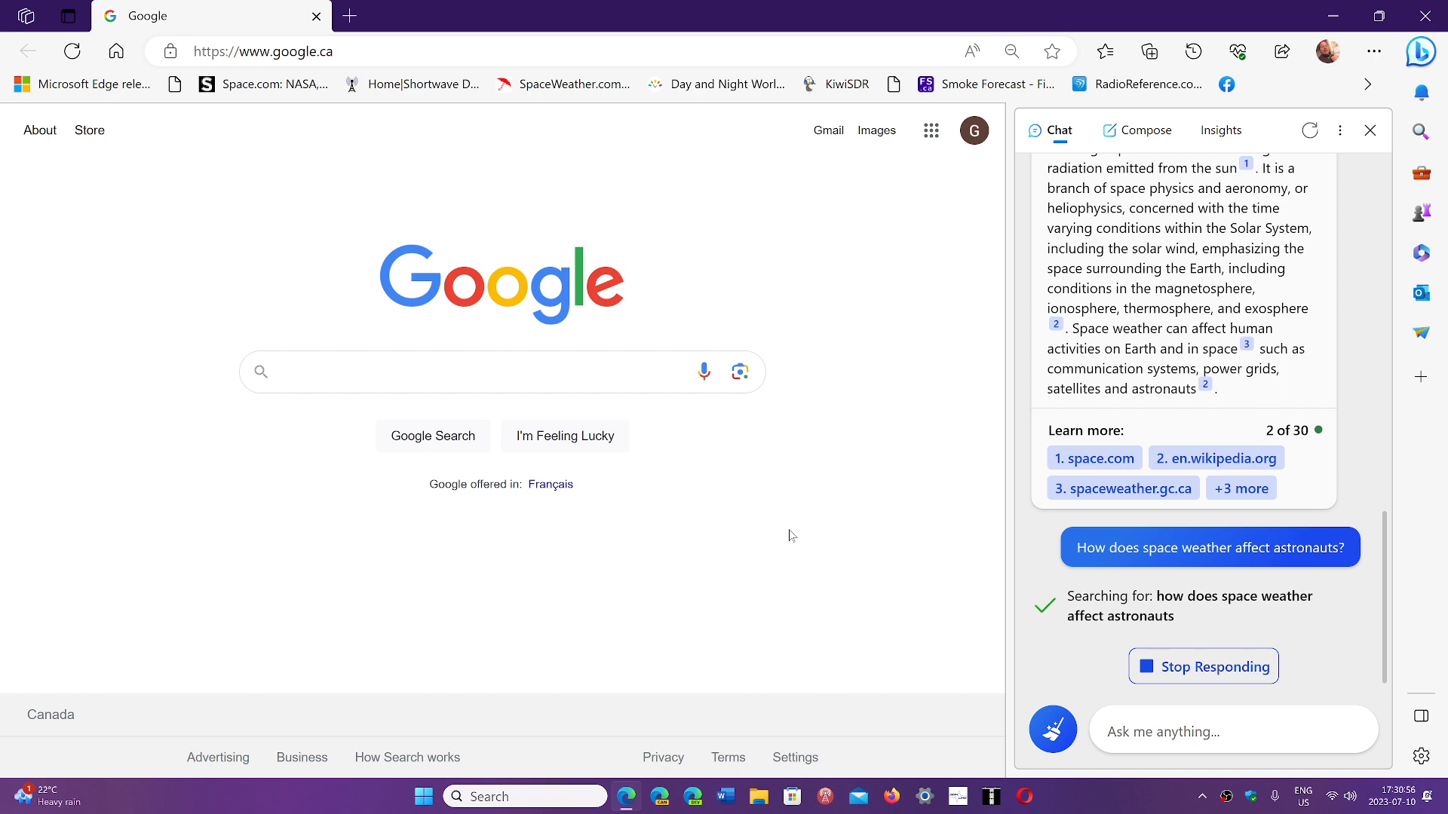
mouse_move(833, 235)
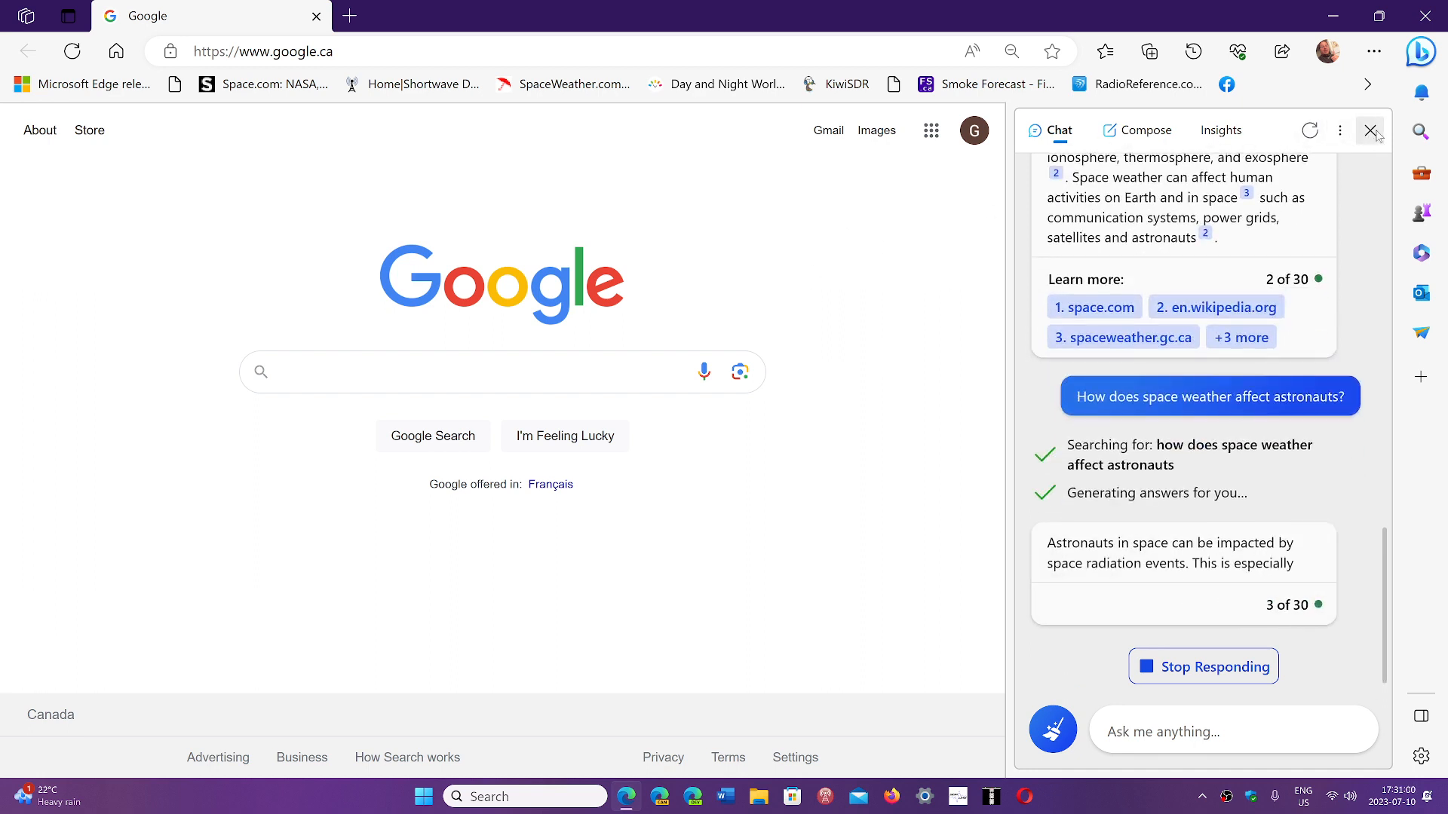
left_click(1371, 130)
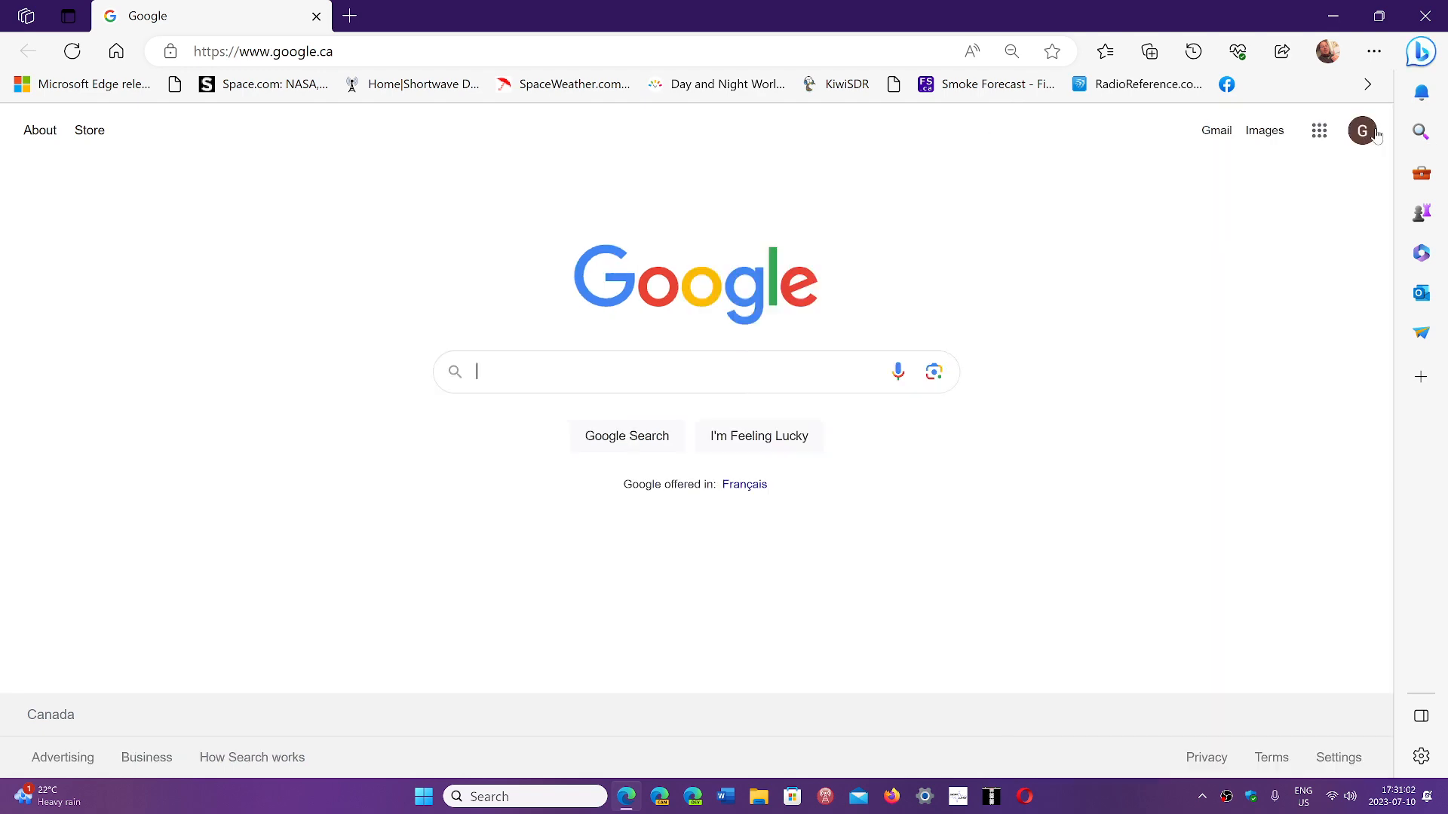